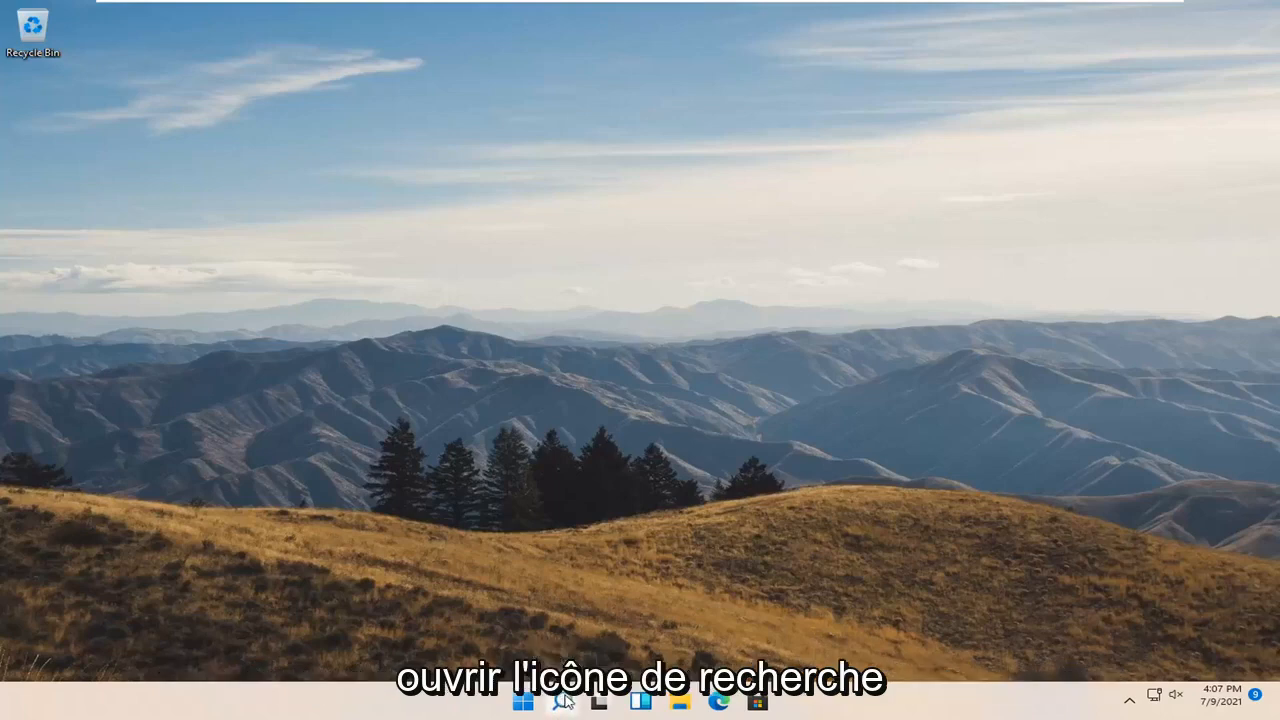
- Search Windows for 'group p' to find and launch the Local Group Policy Editor
text(group p)
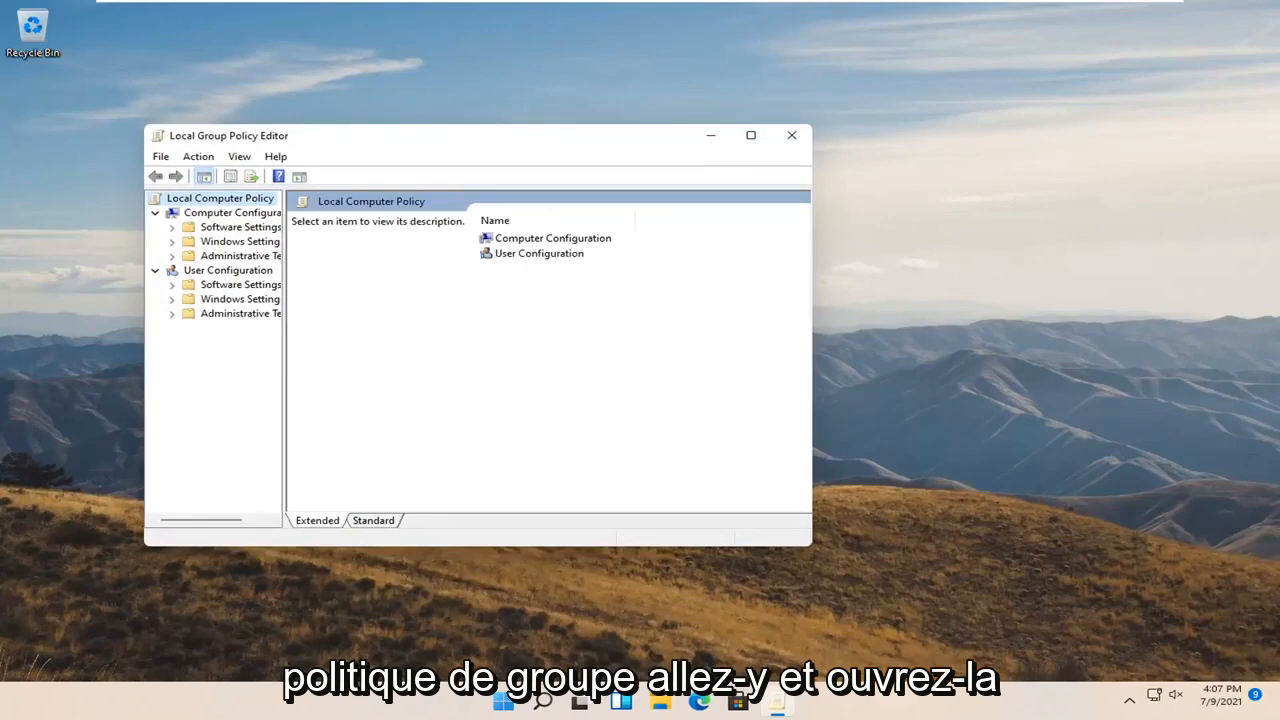
- Maximize the editor, widen the tree pane and expand Administrative Templates under Computer Configuration
click(750, 135)
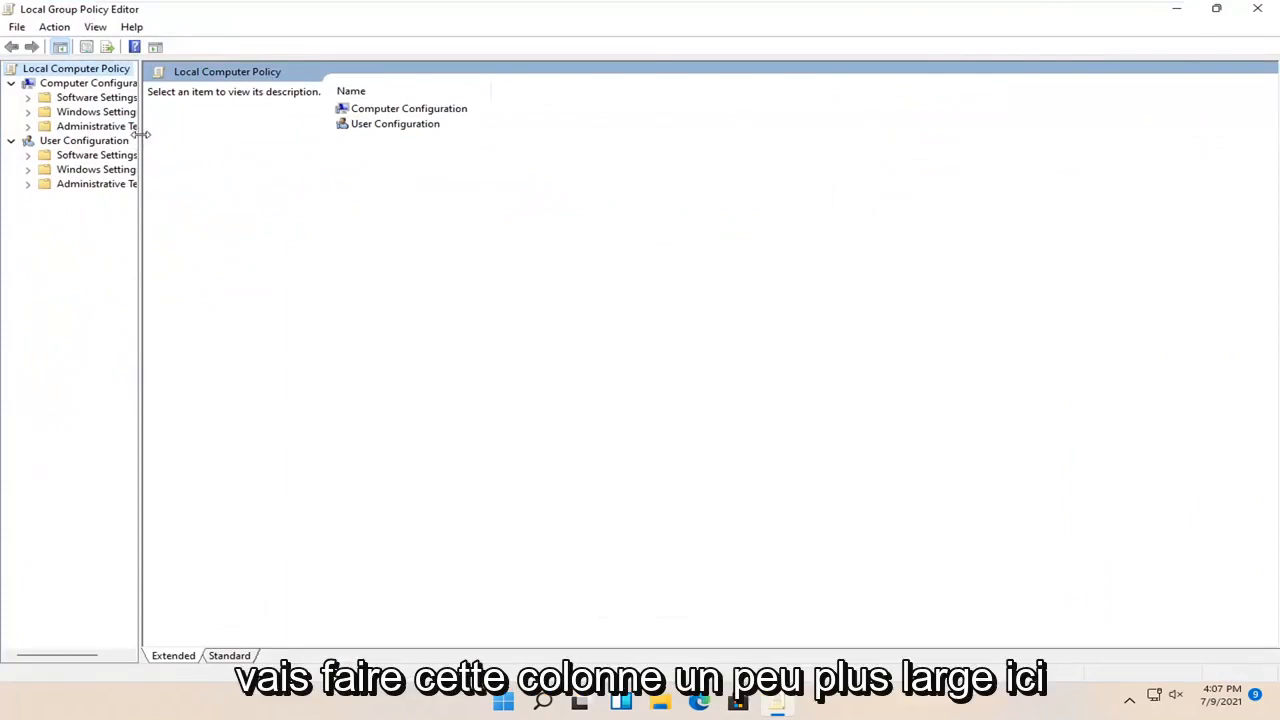
drag(143, 135, 247, 135)
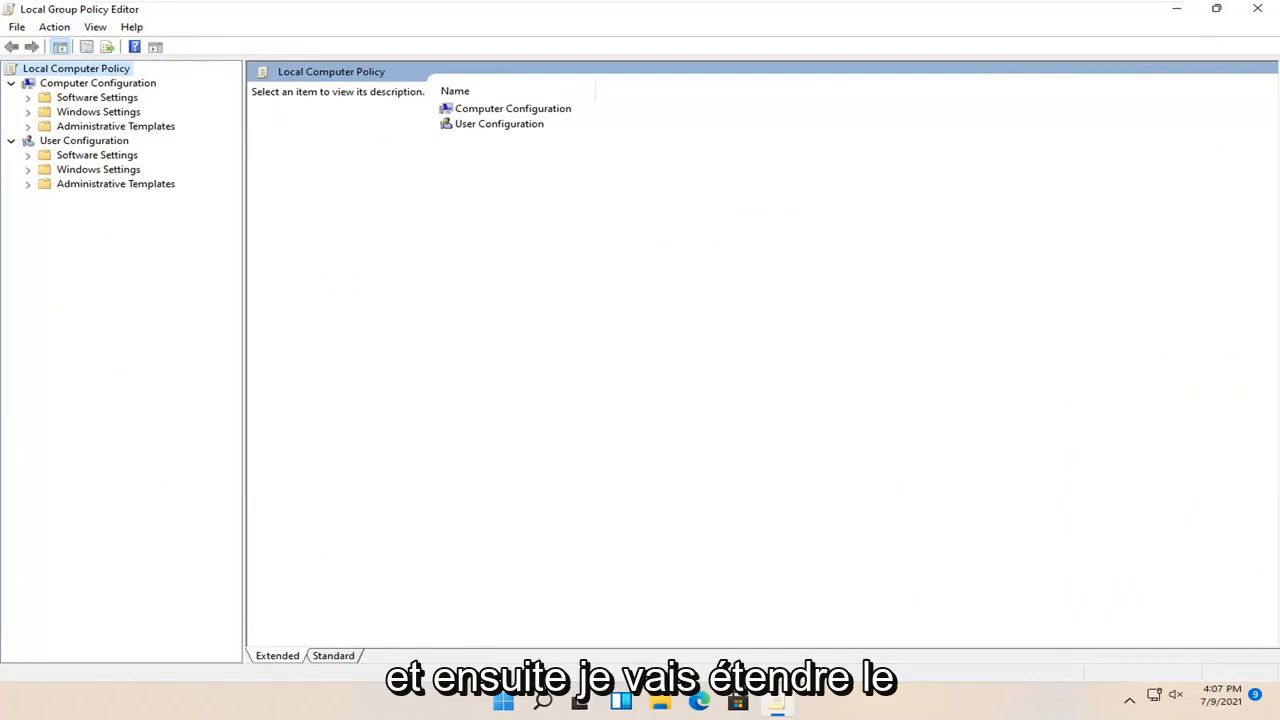
click(115, 126)
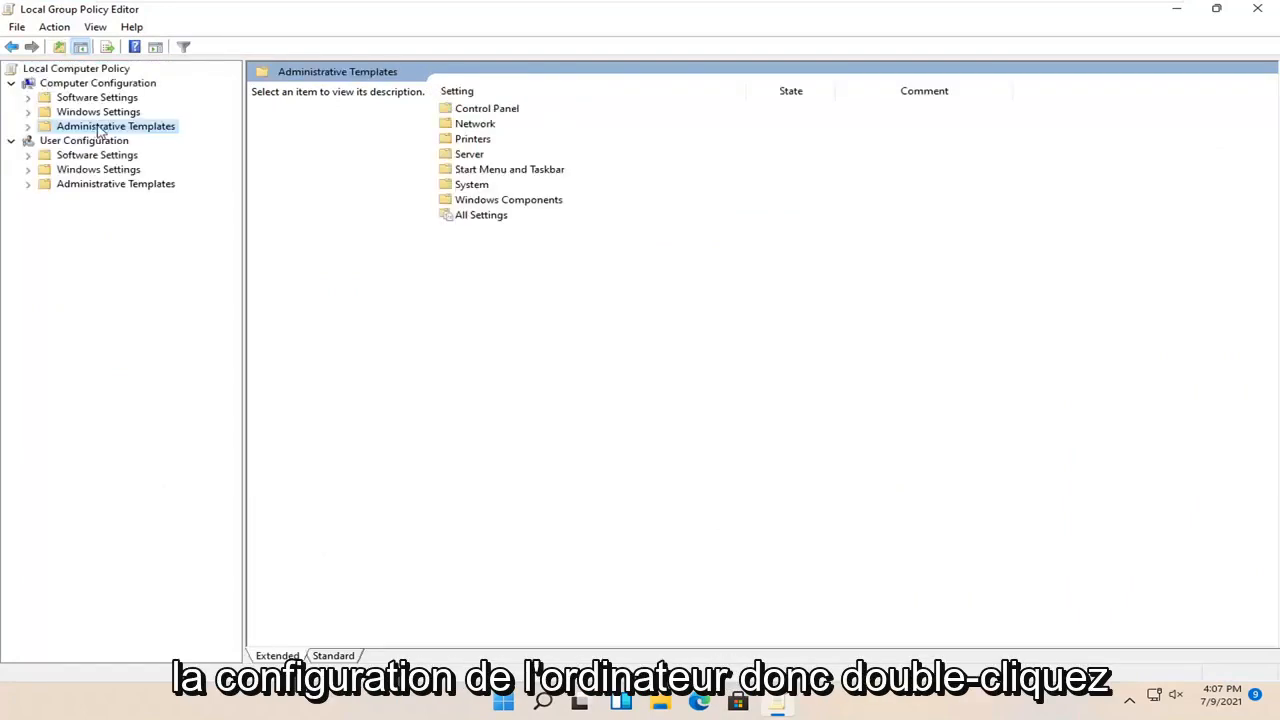
double_click(116, 125)
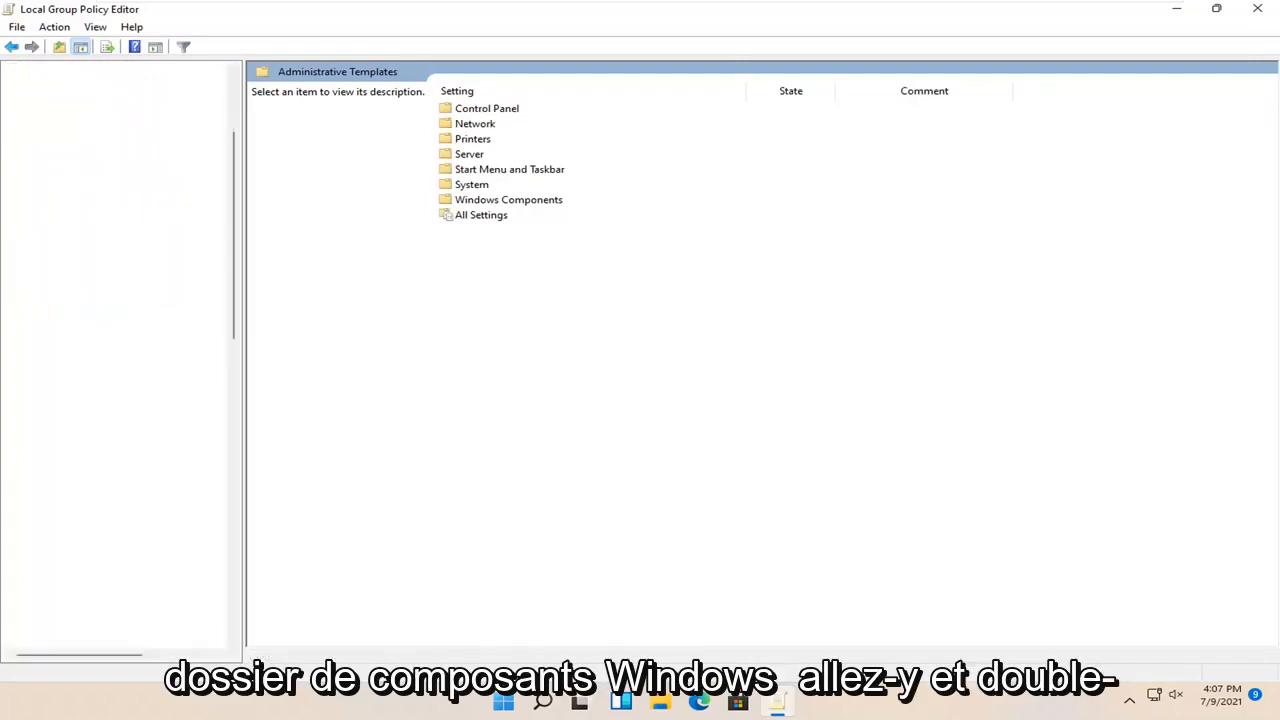
- Drill into Windows Components > BitLocker Drive Encryption > Operating System Drives
double_click(508, 199)
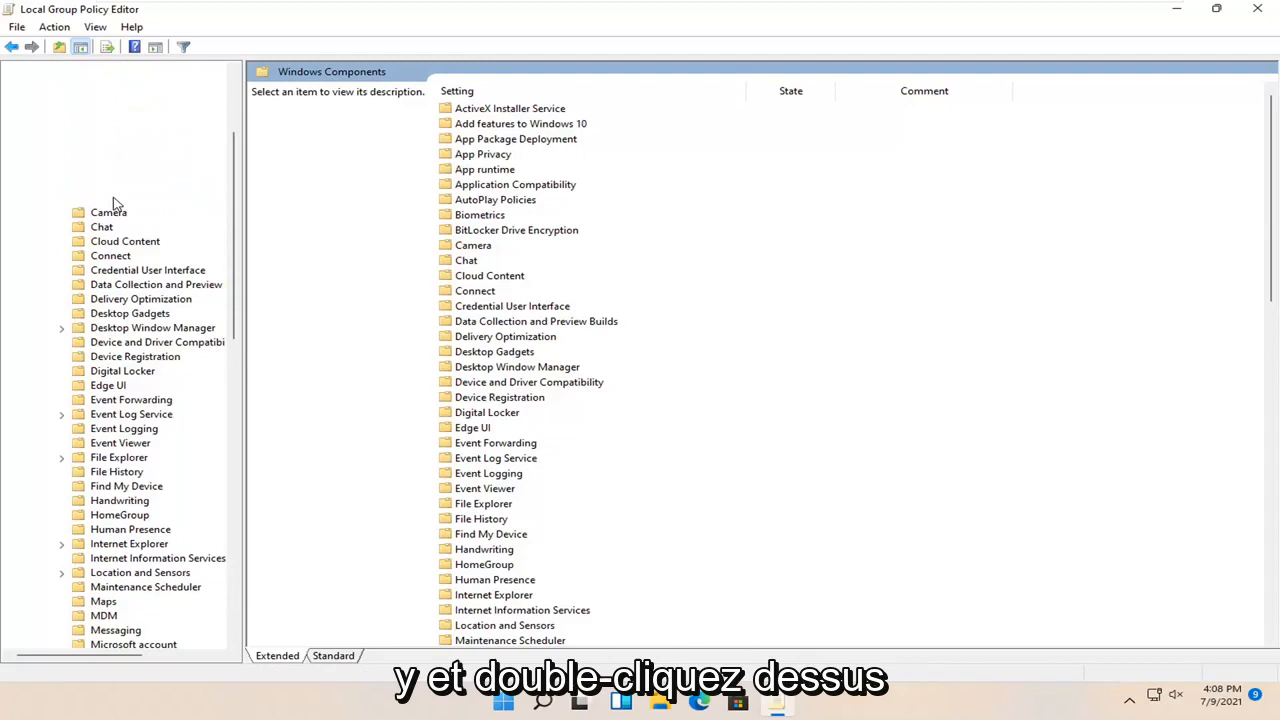
double_click(516, 230)
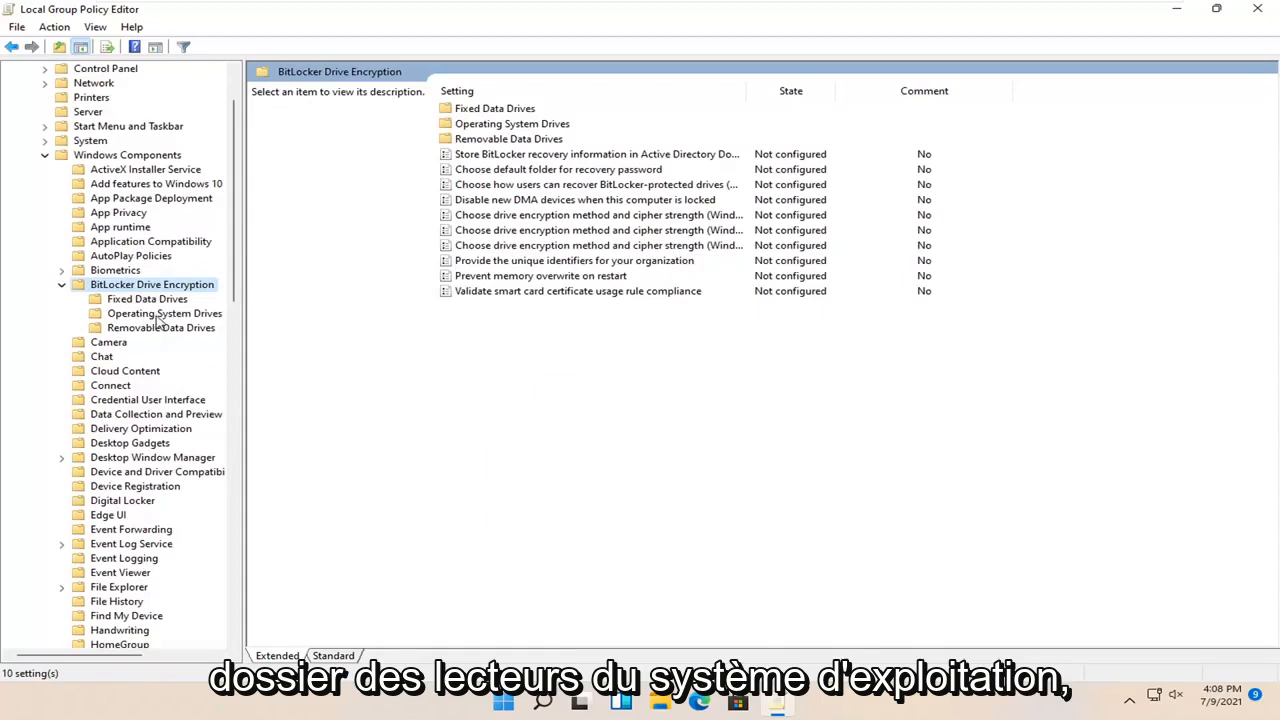
click(163, 313)
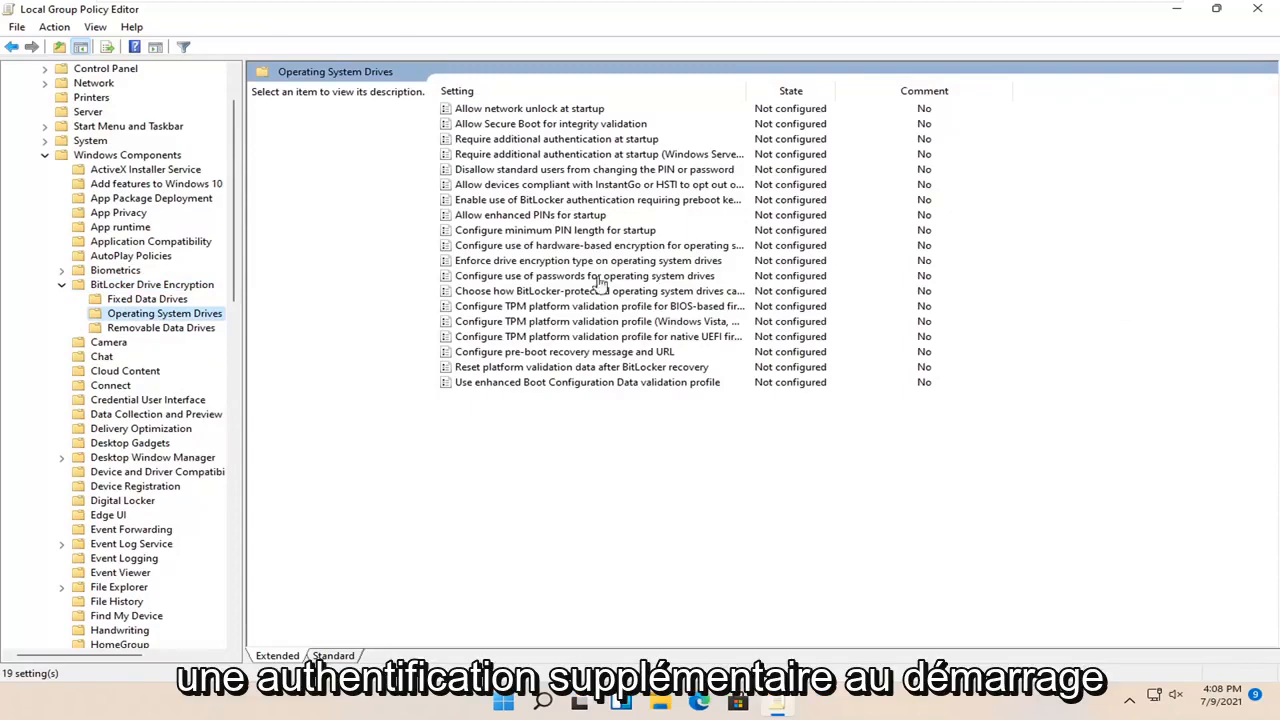
- Set 'Require additional authentication at startup' to Enabled and save the policy
click(557, 139)
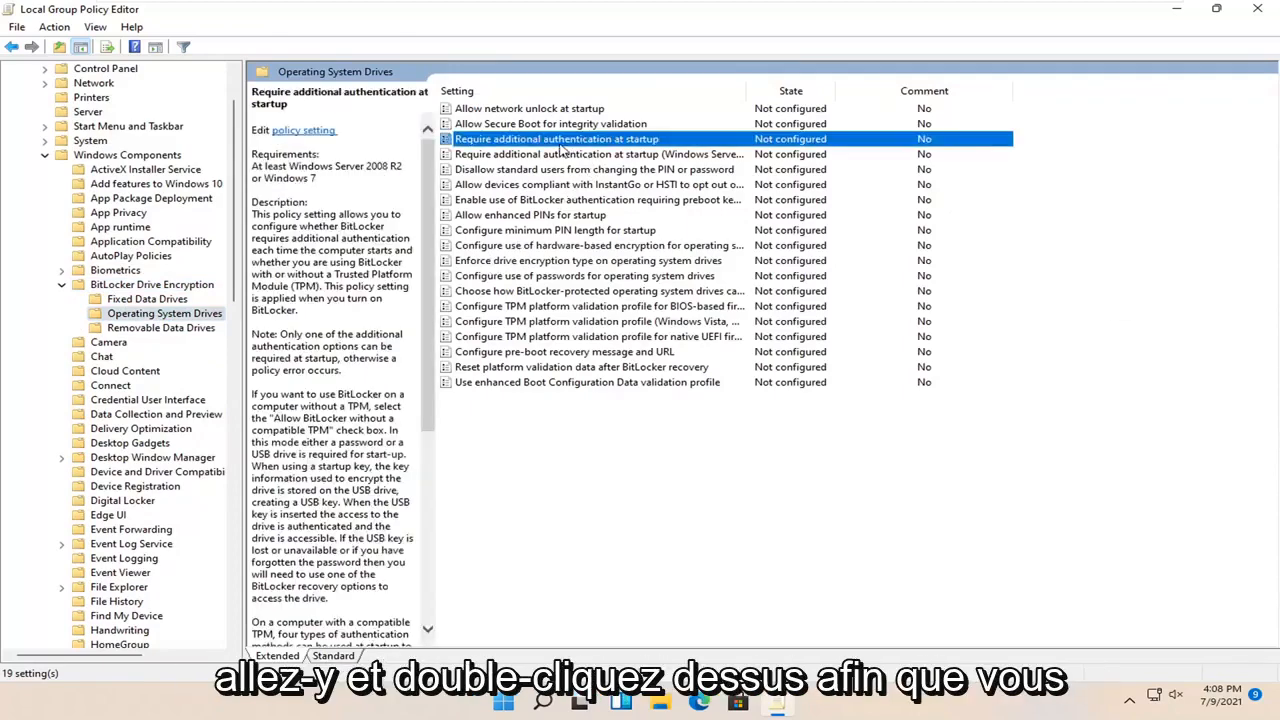
double_click(557, 139)
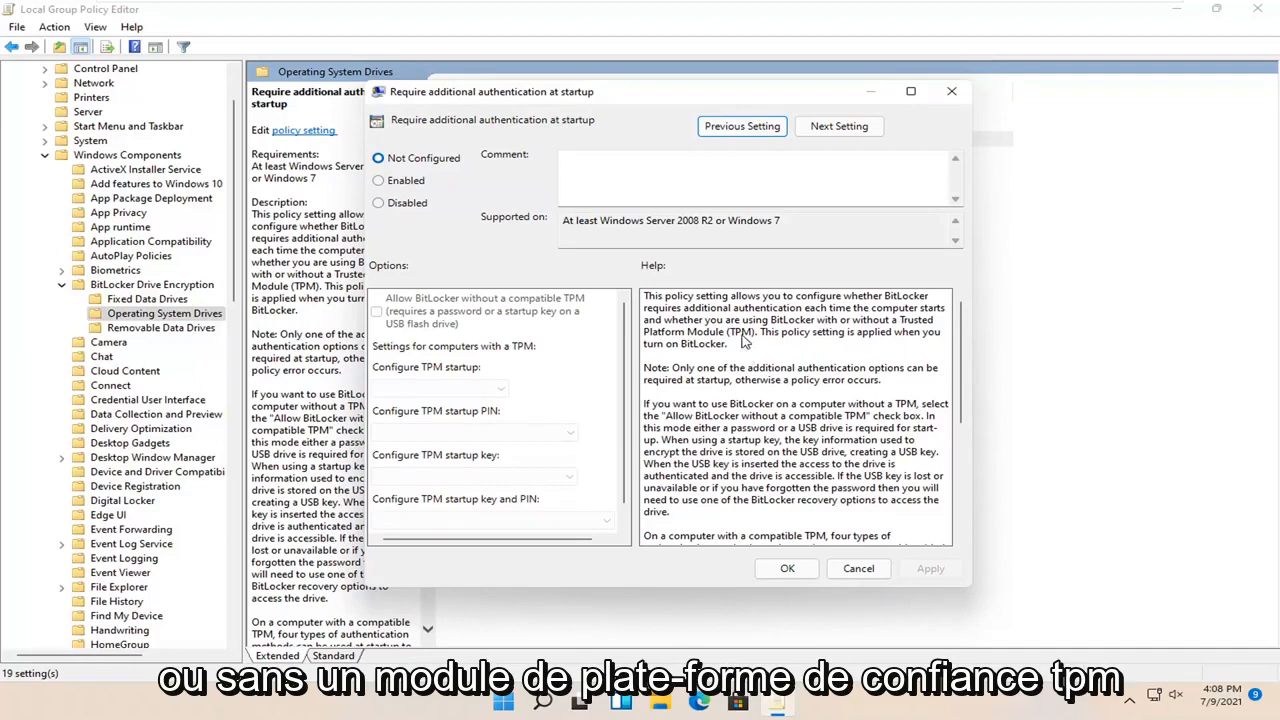
mouse_move(768, 386)
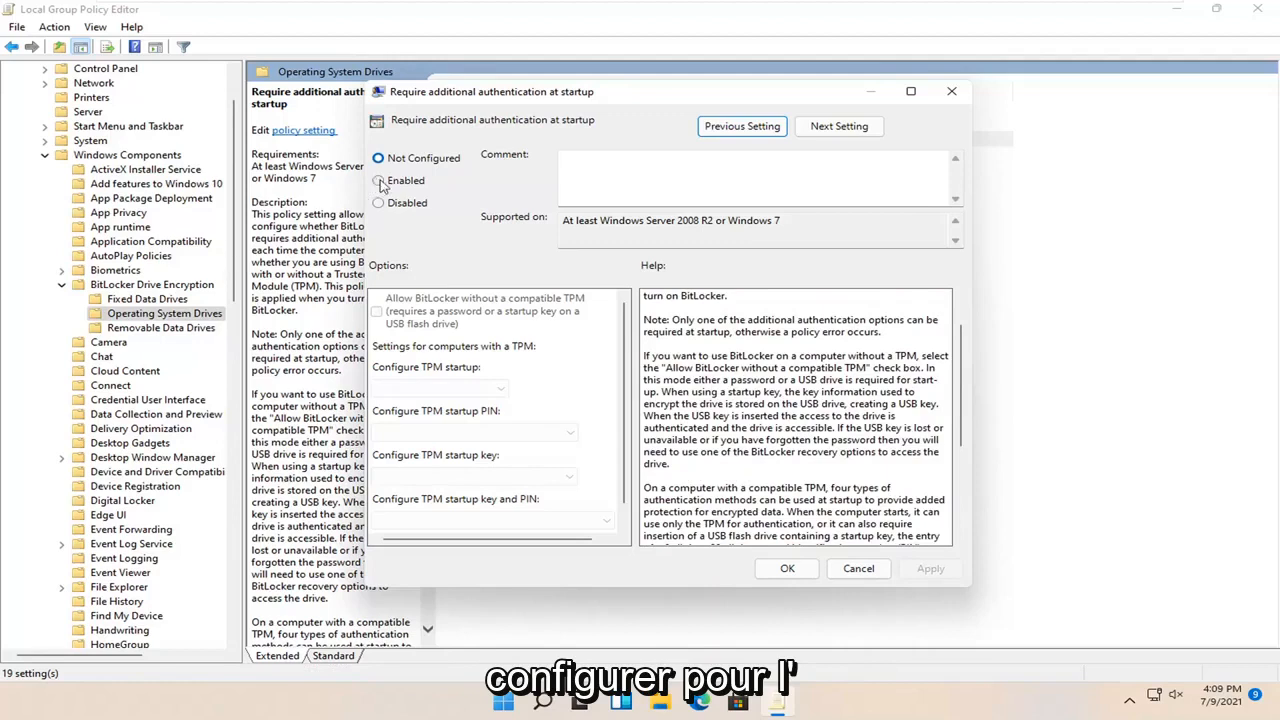
click(378, 180)
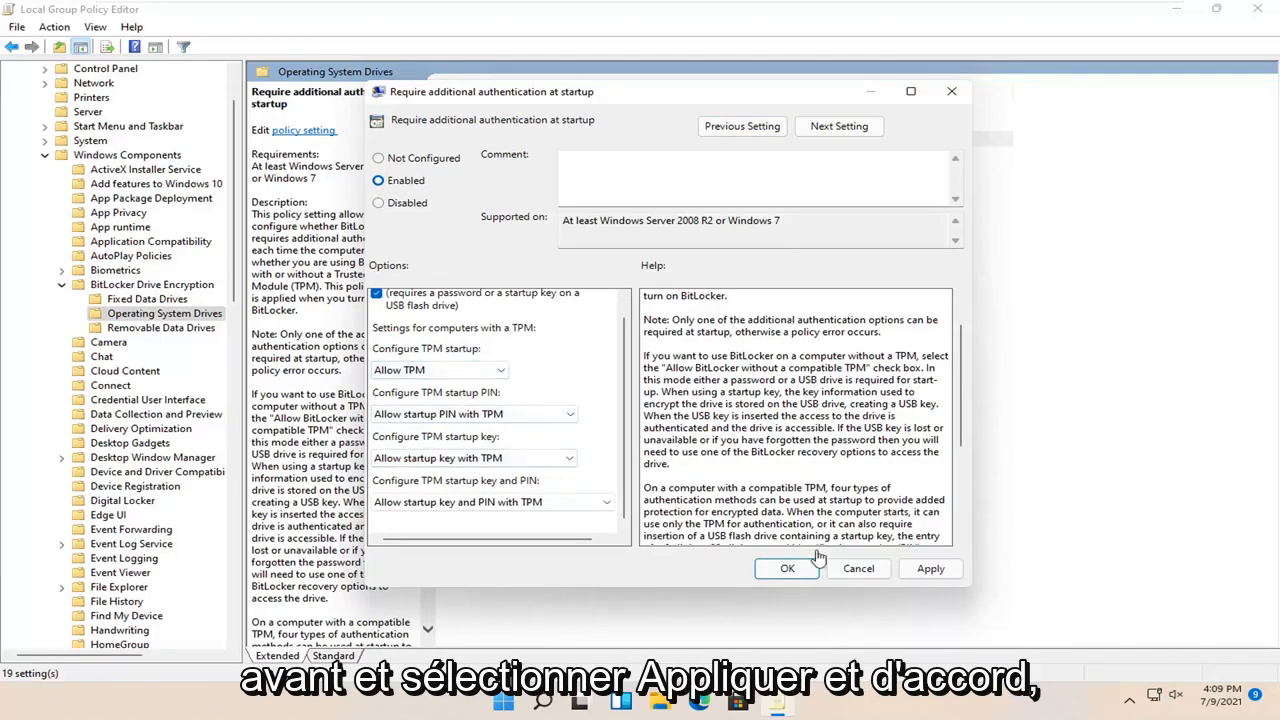
click(787, 568)
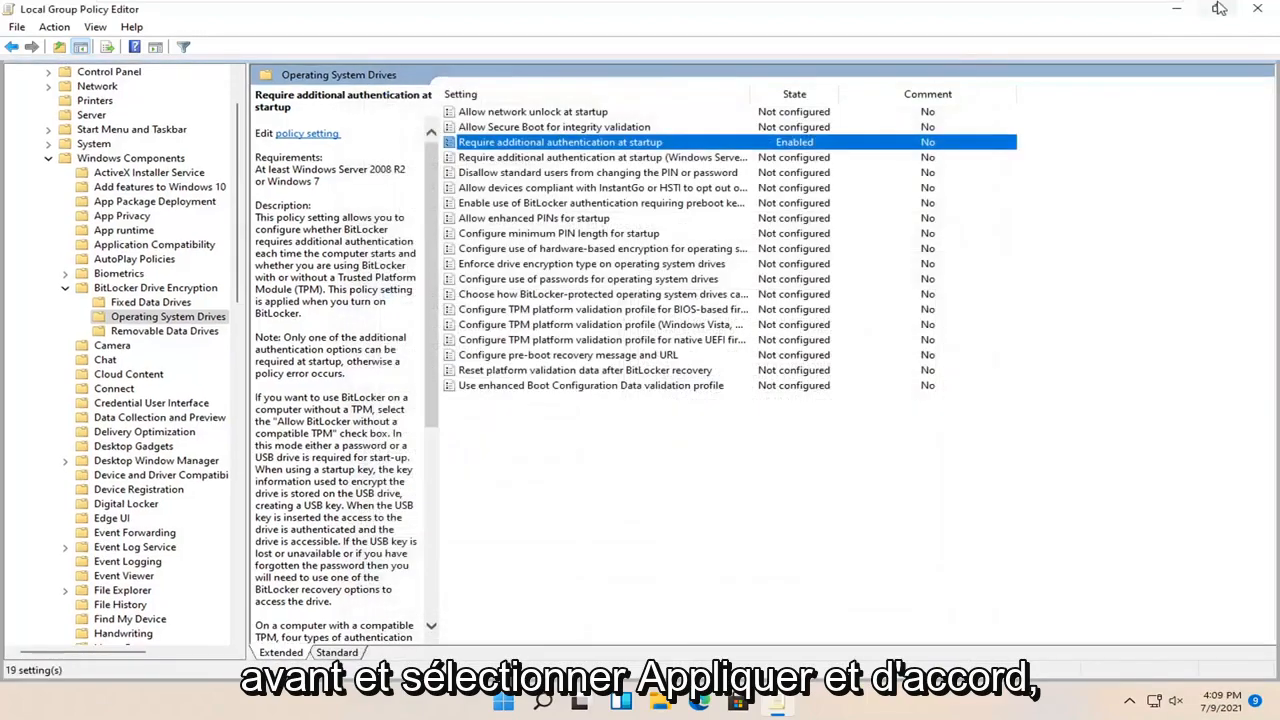
- Close the editor and start Turn on BitLocker for Local Disk (C:) from This PC
click(1257, 9)
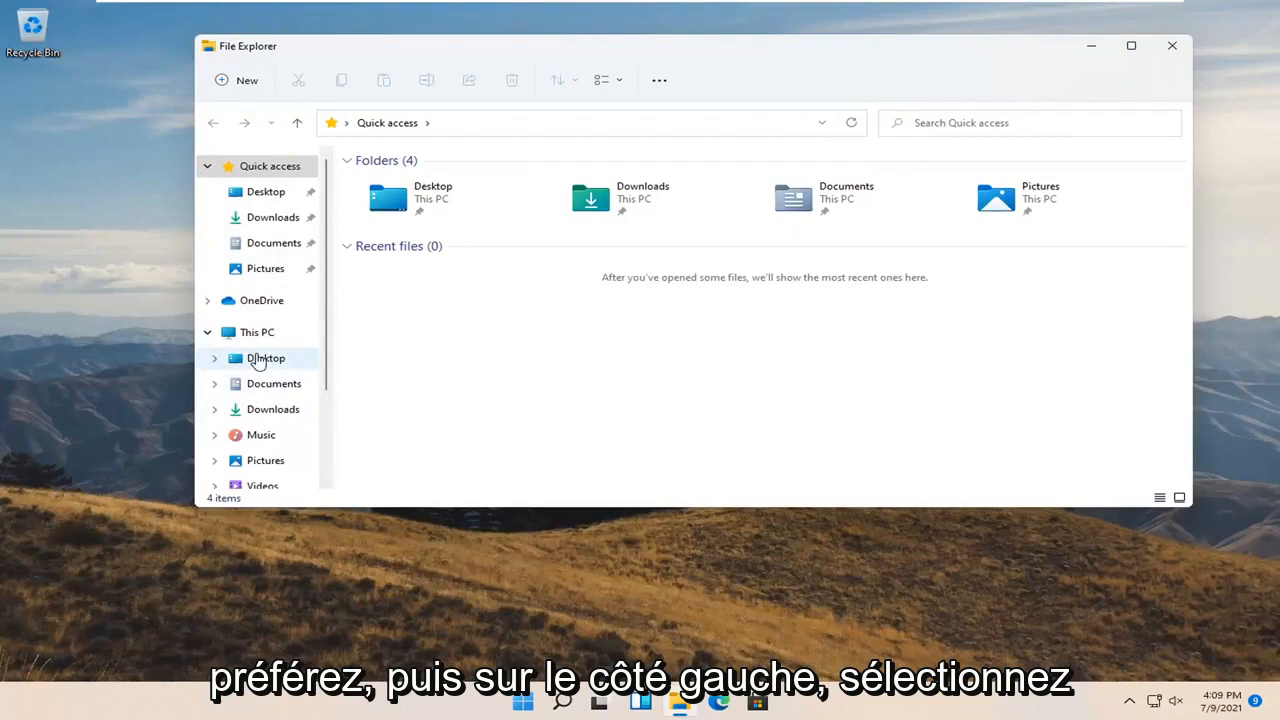
click(257, 332)
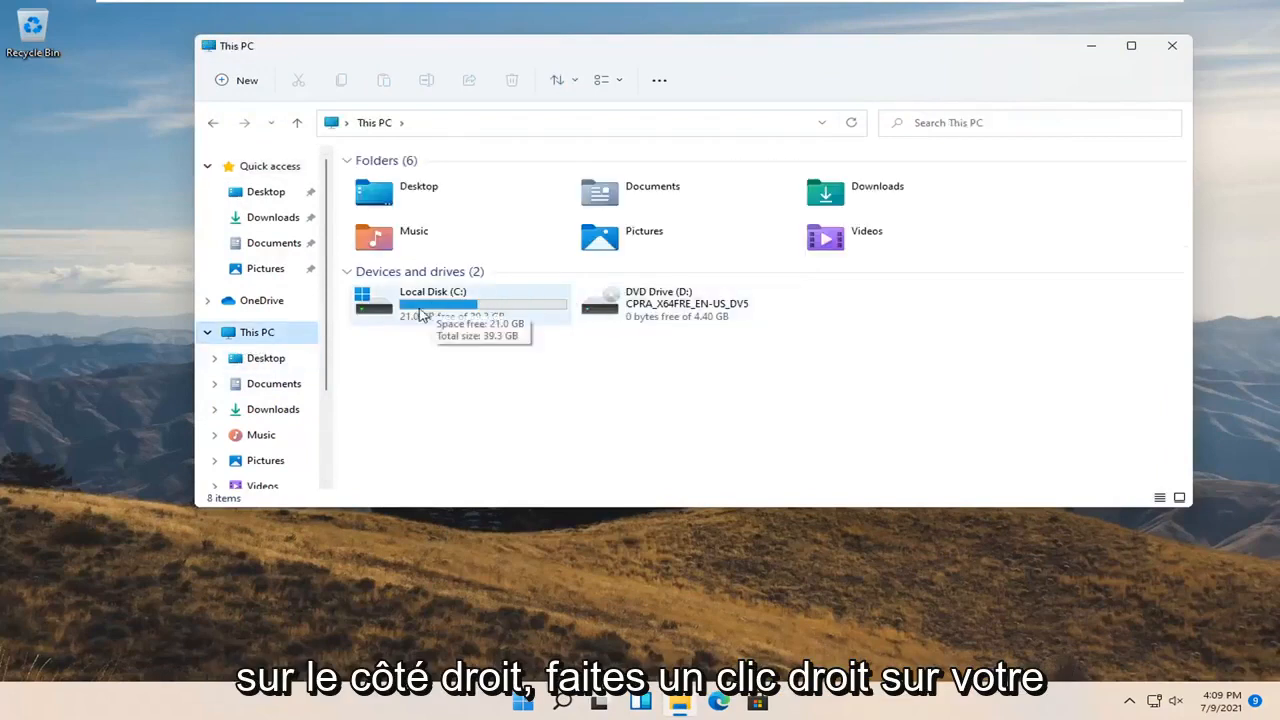
right_click(432, 303)
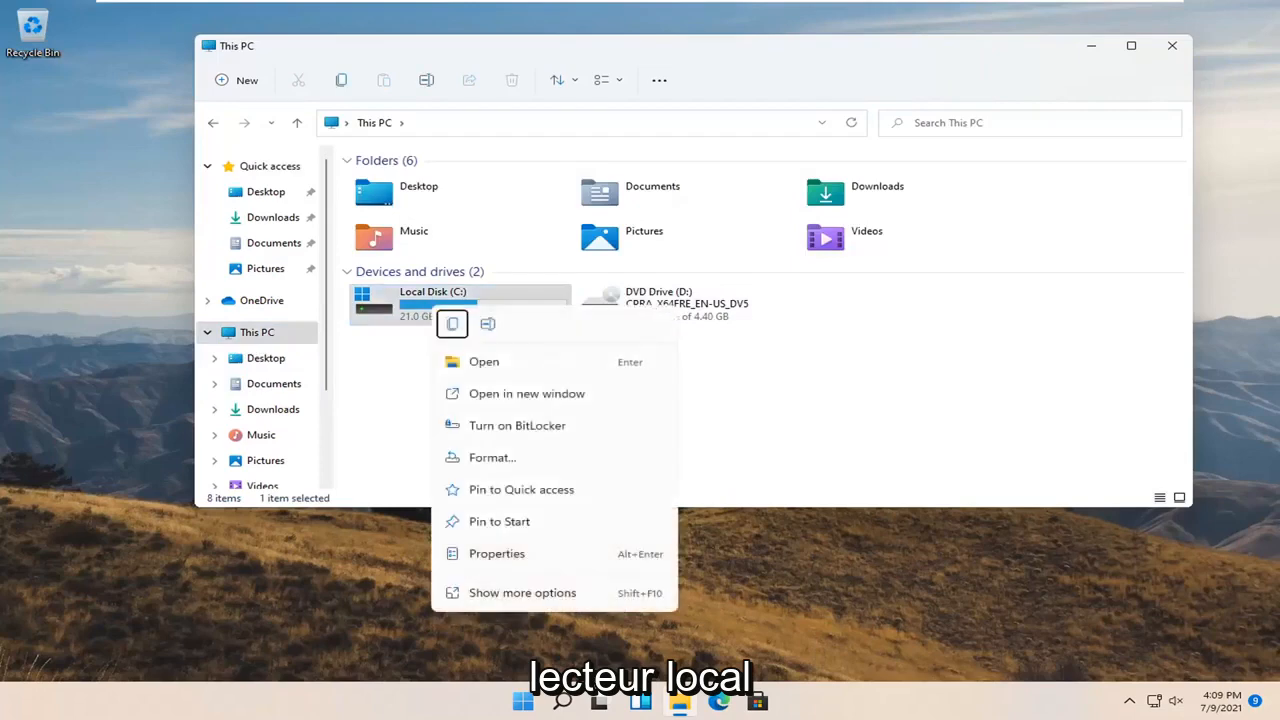
mouse_move(763, 458)
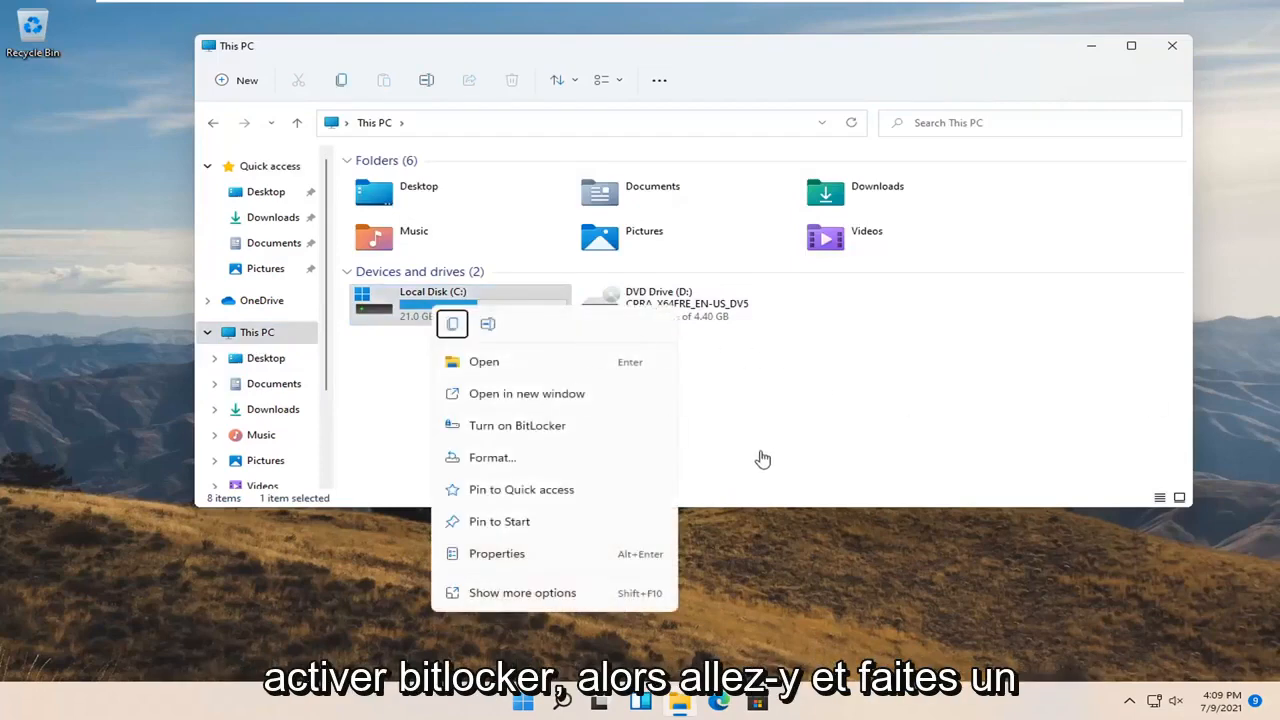
click(538, 435)
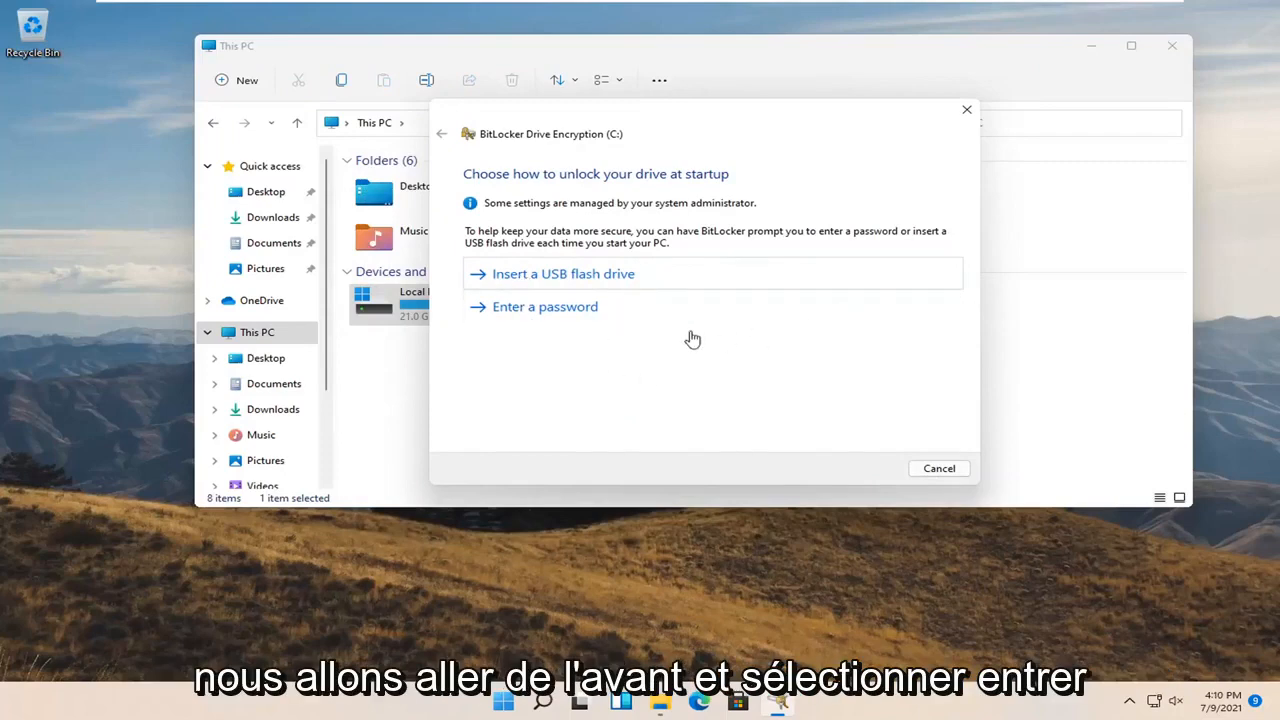
- Choose 'Enter a password' as the unlock method and enter the password in both fields
click(545, 306)
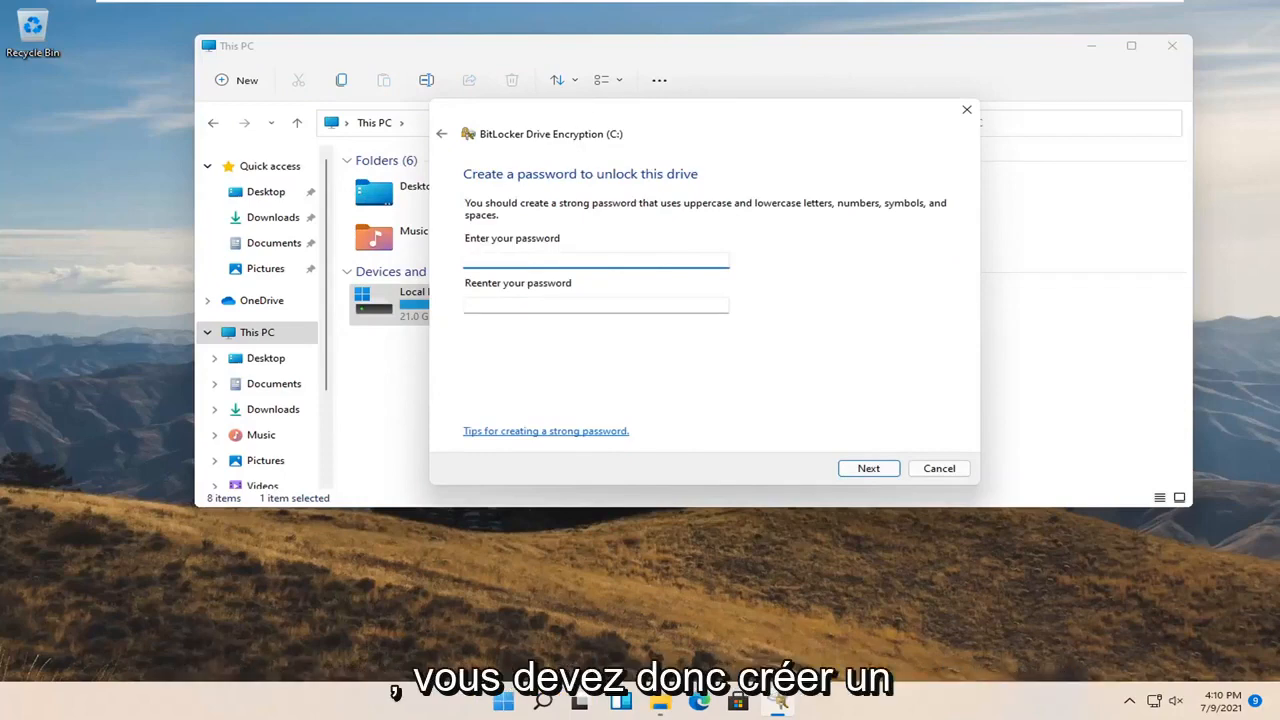
click(595, 260)
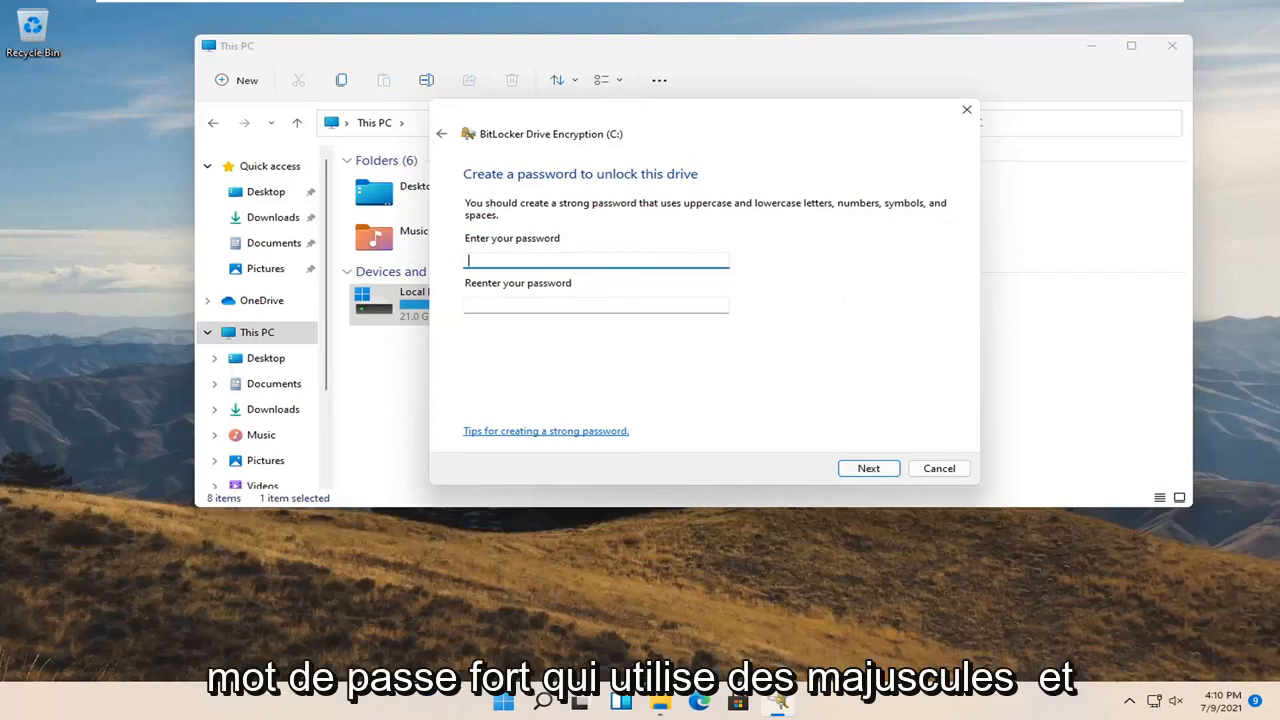
mouse_move(745, 243)
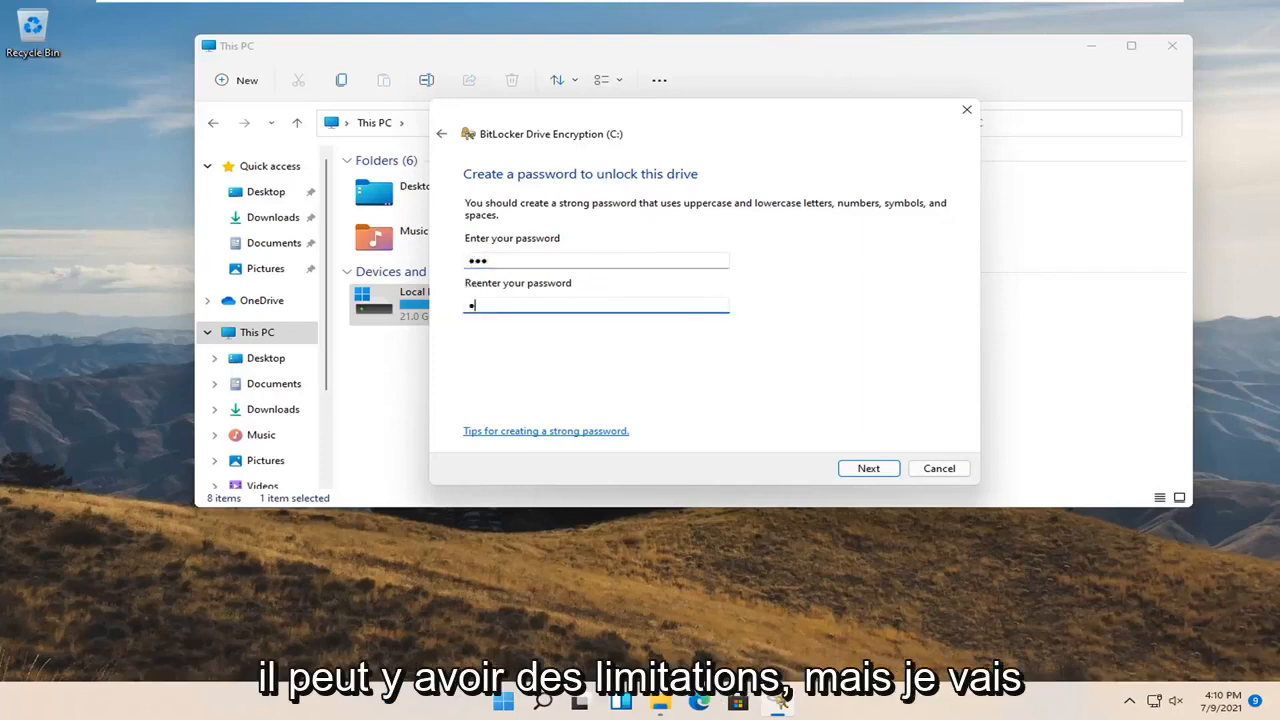
click(867, 468)
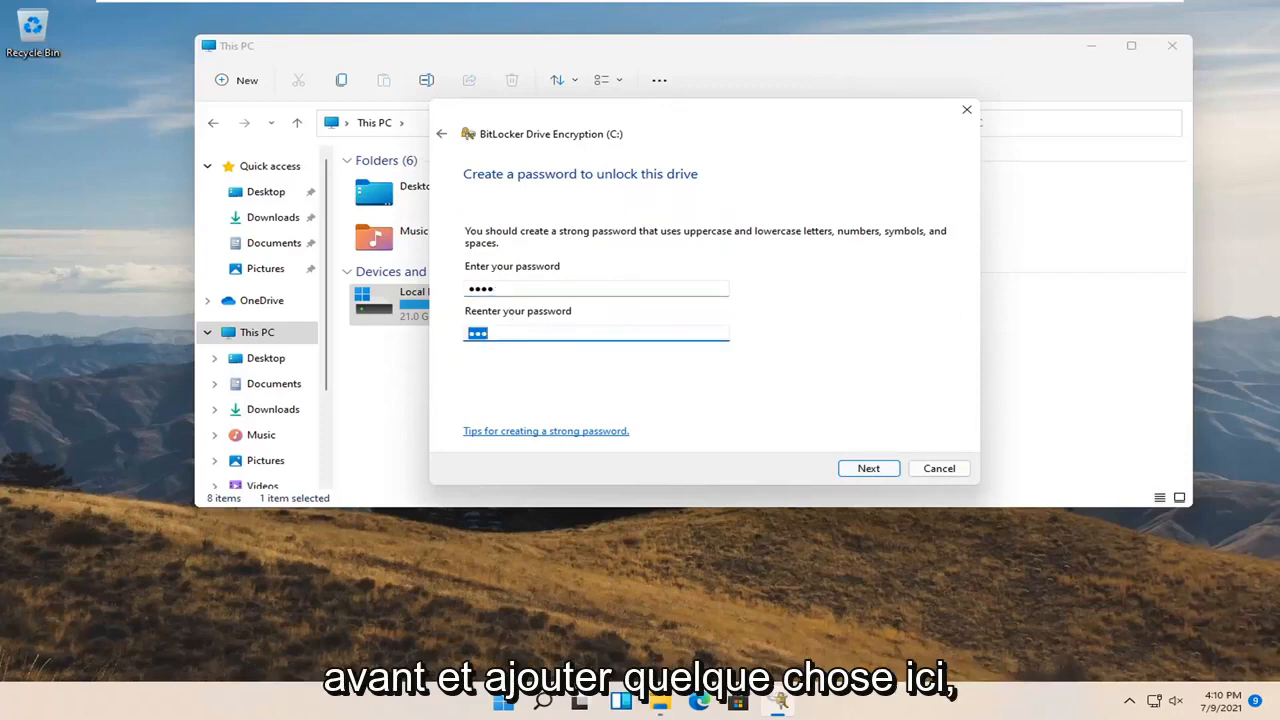
click(868, 468)
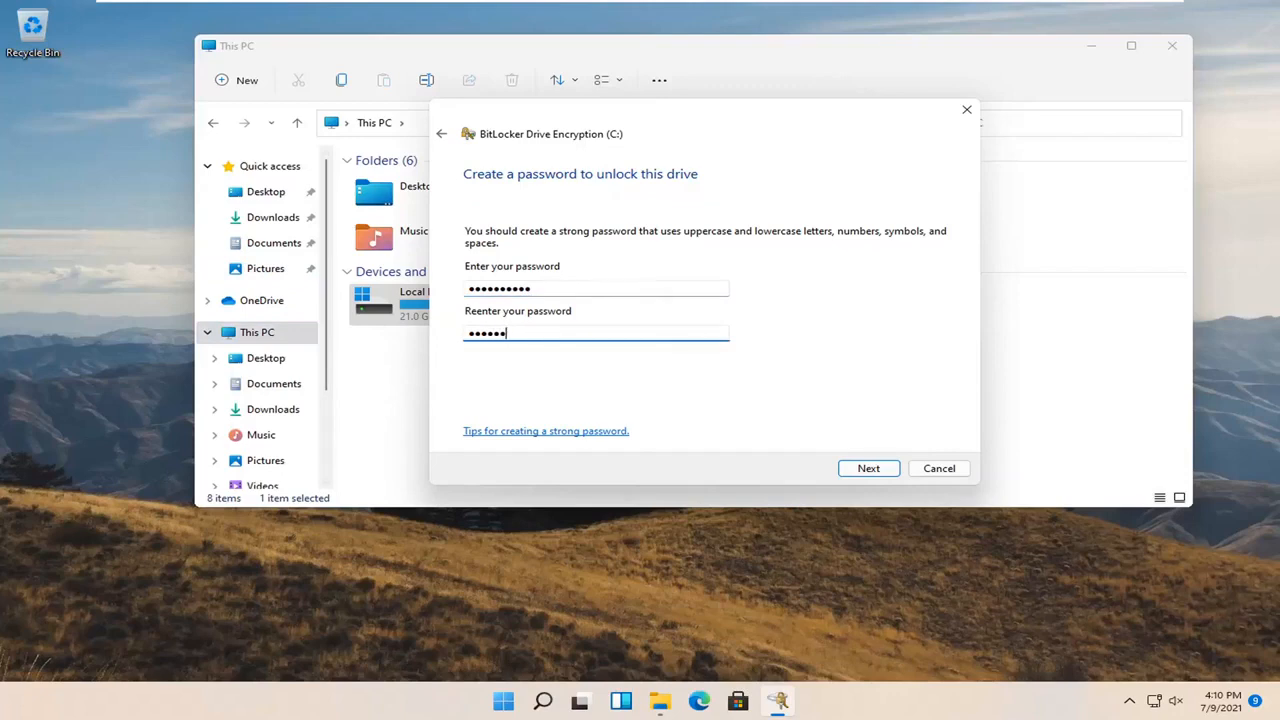
text(••••)
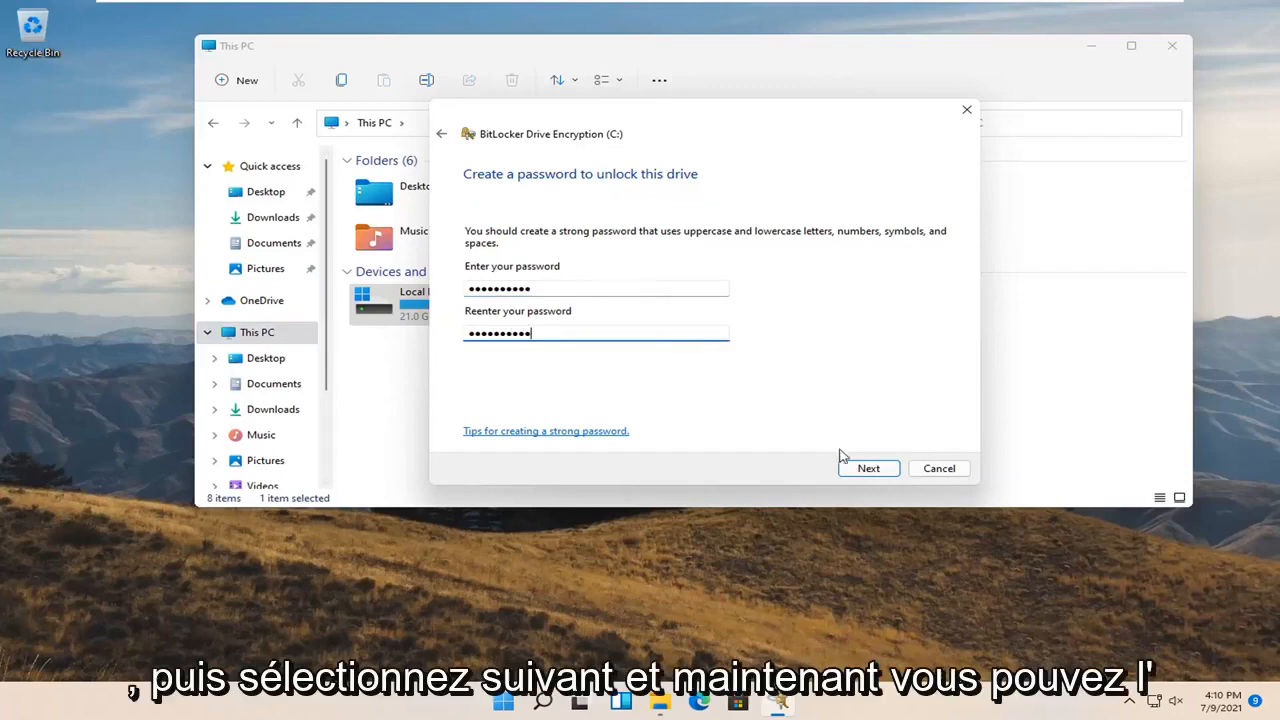
click(868, 468)
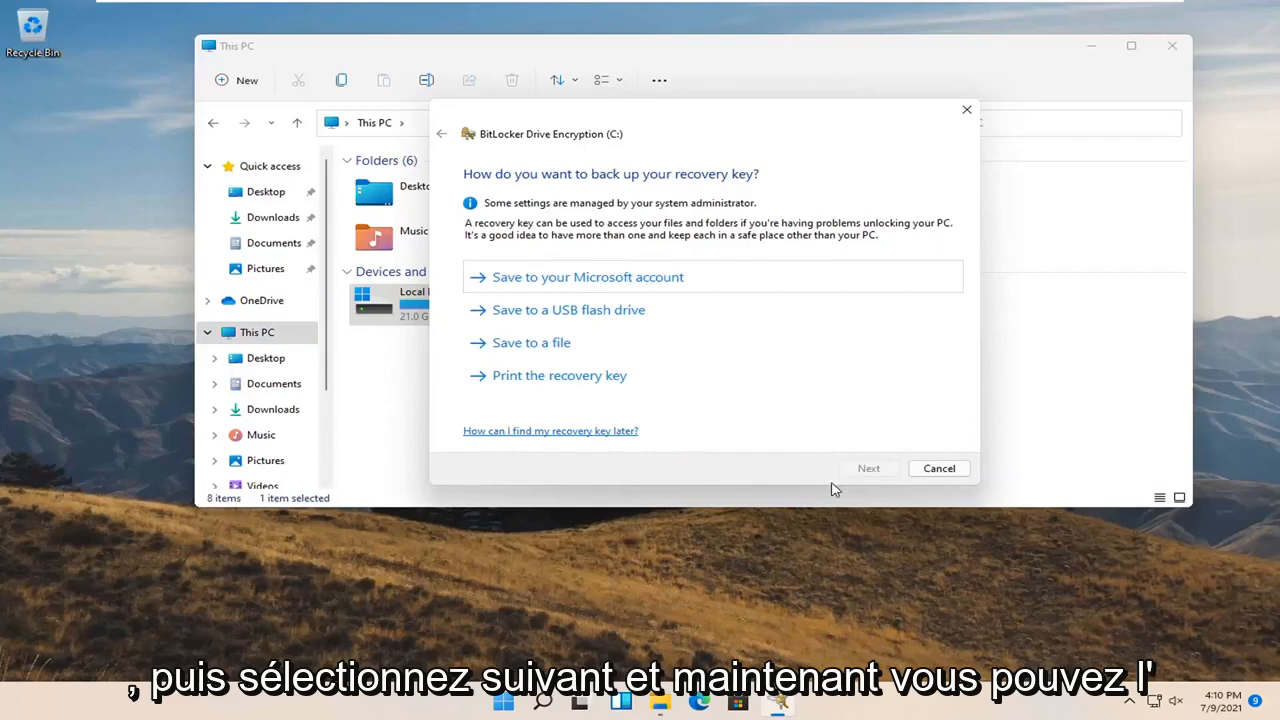
mouse_move(618, 354)
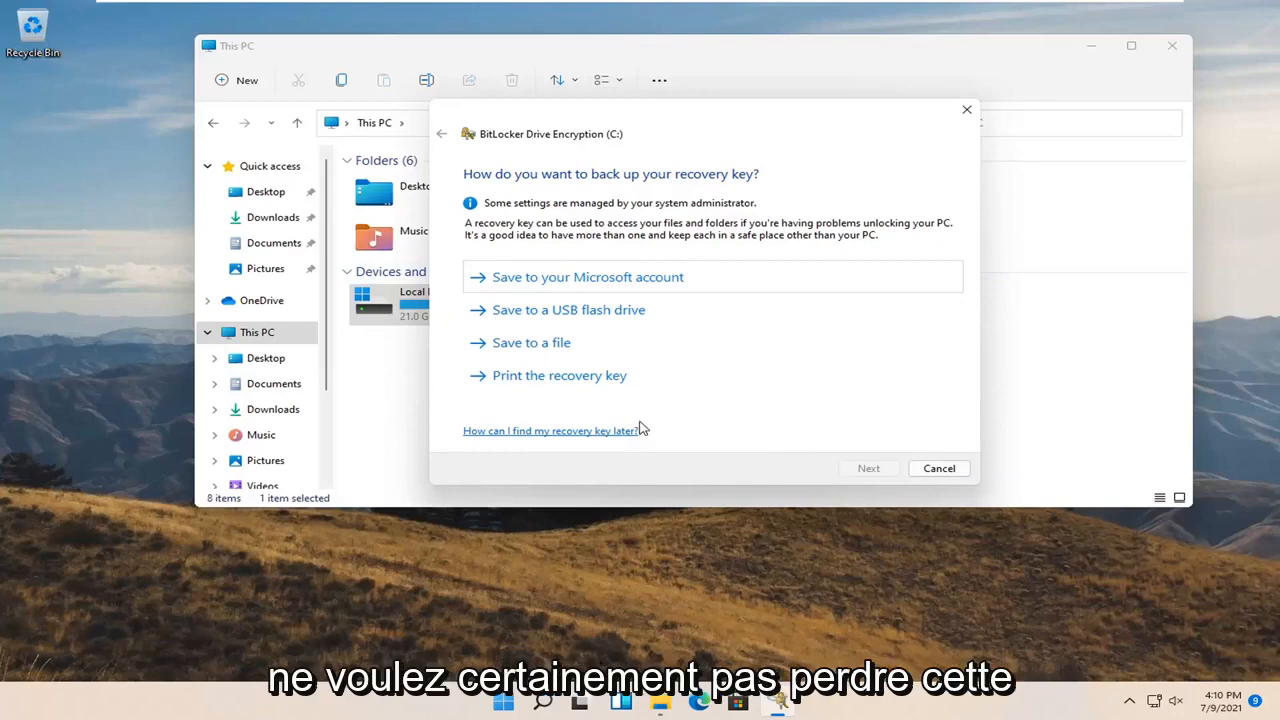
mouse_move(588, 332)
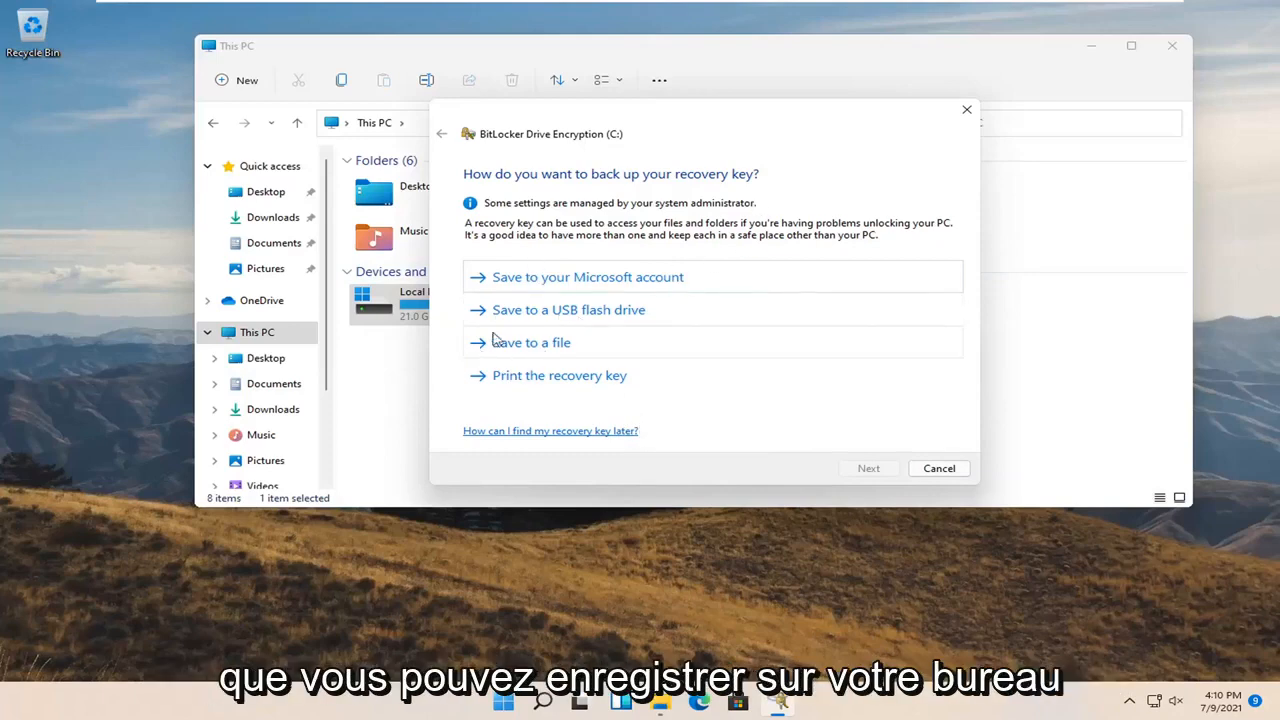
mouse_move(568, 309)
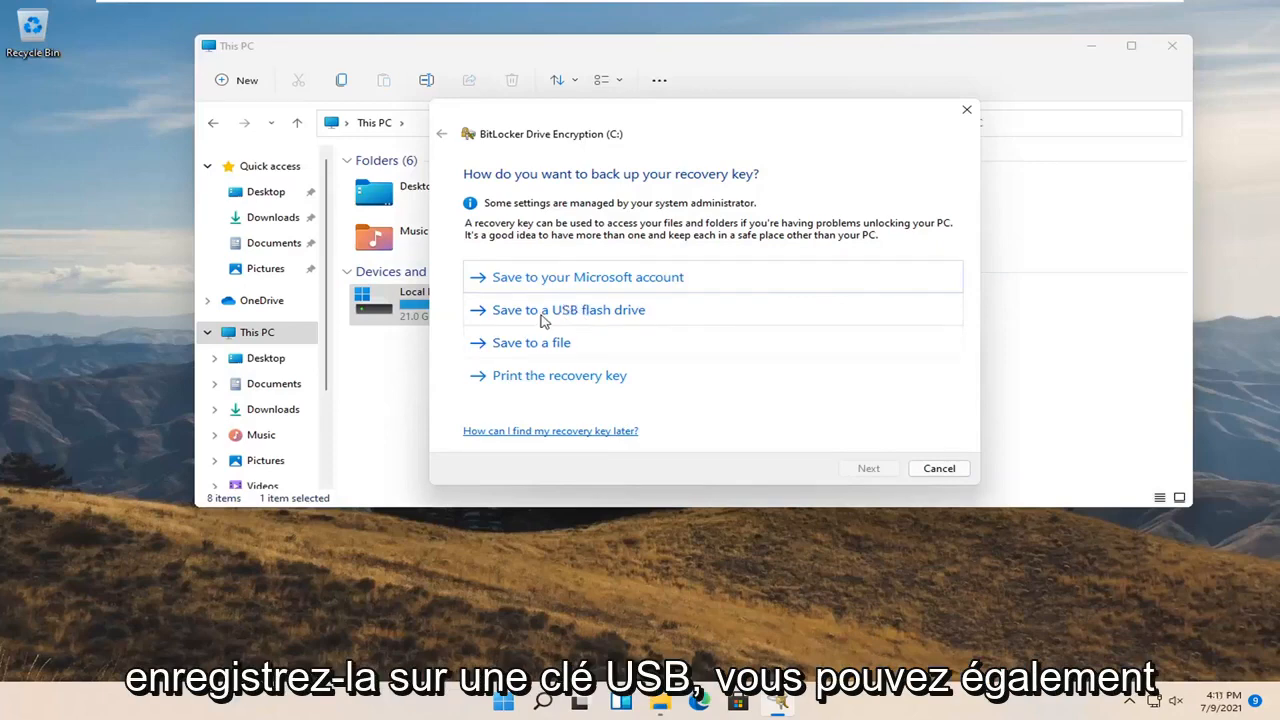
mouse_move(543, 384)
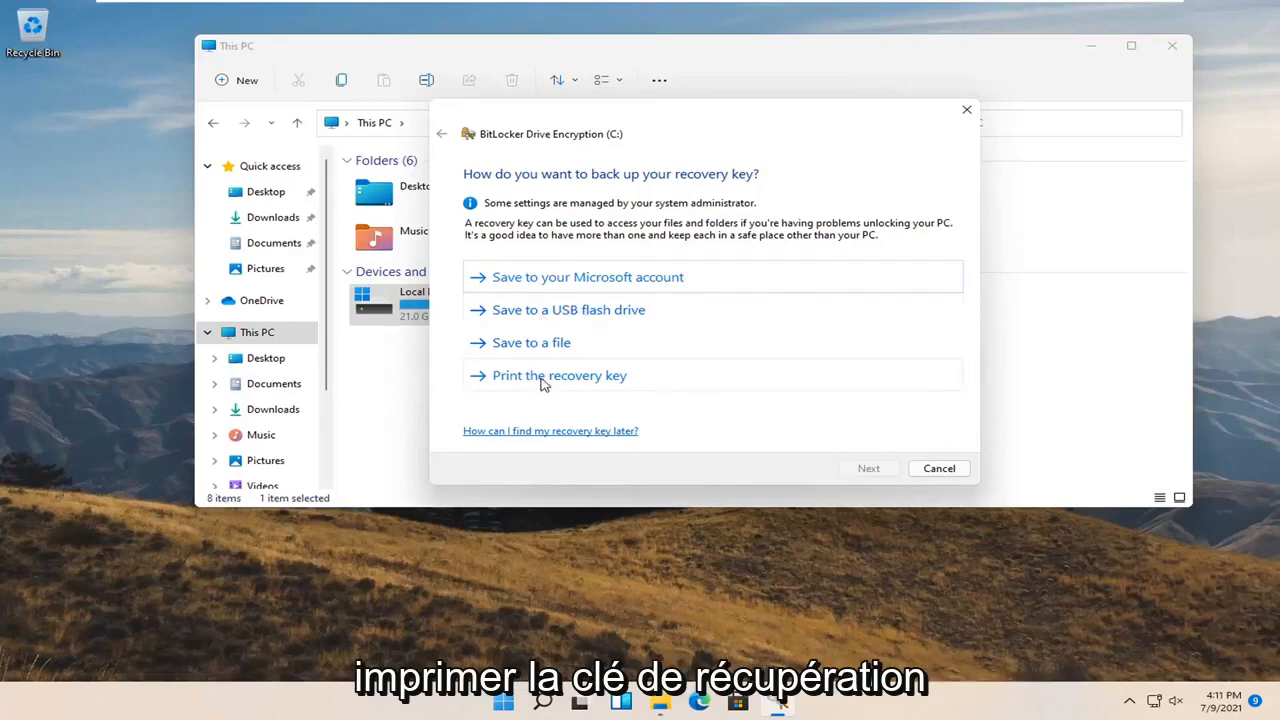
mouse_move(590, 285)
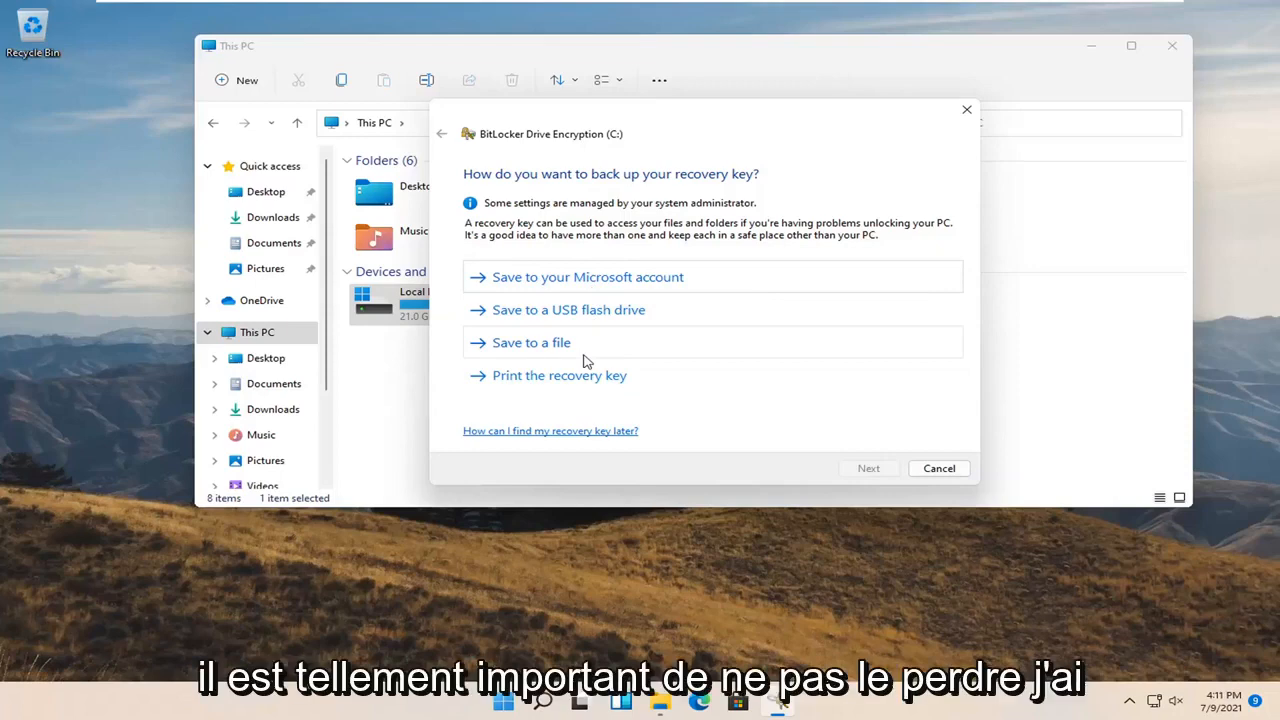
mouse_move(675, 182)
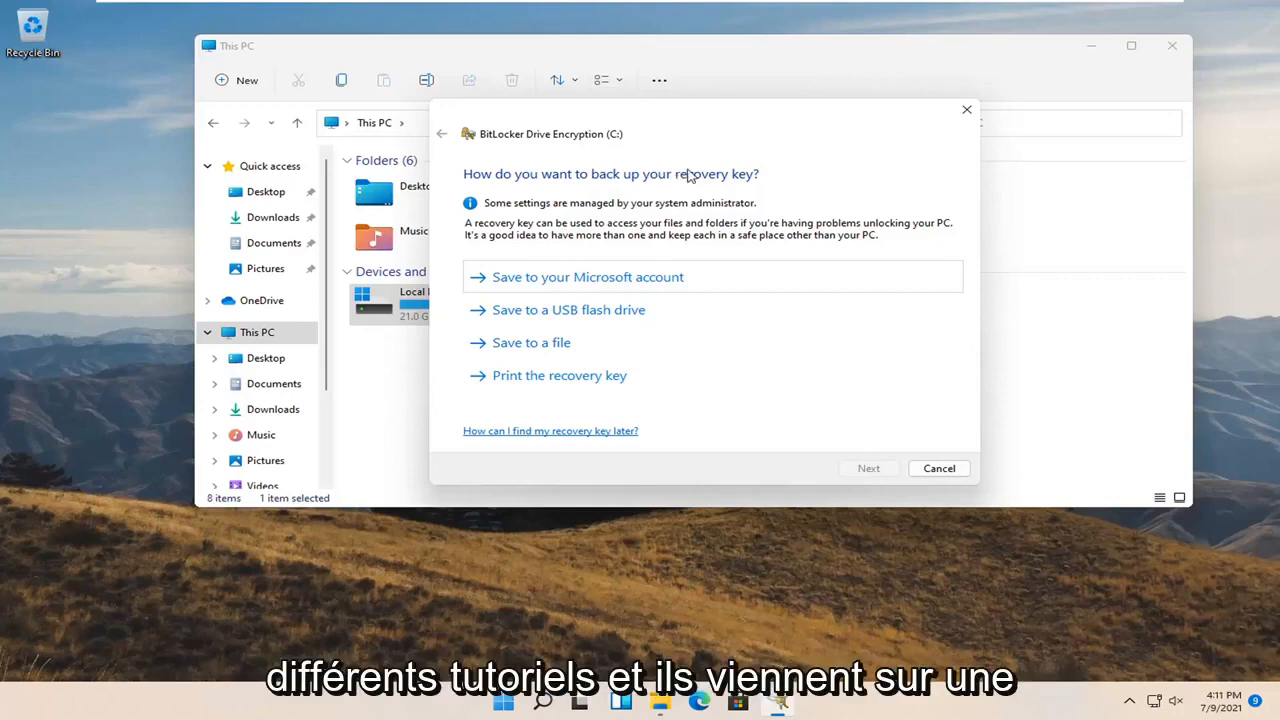
mouse_move(475, 175)
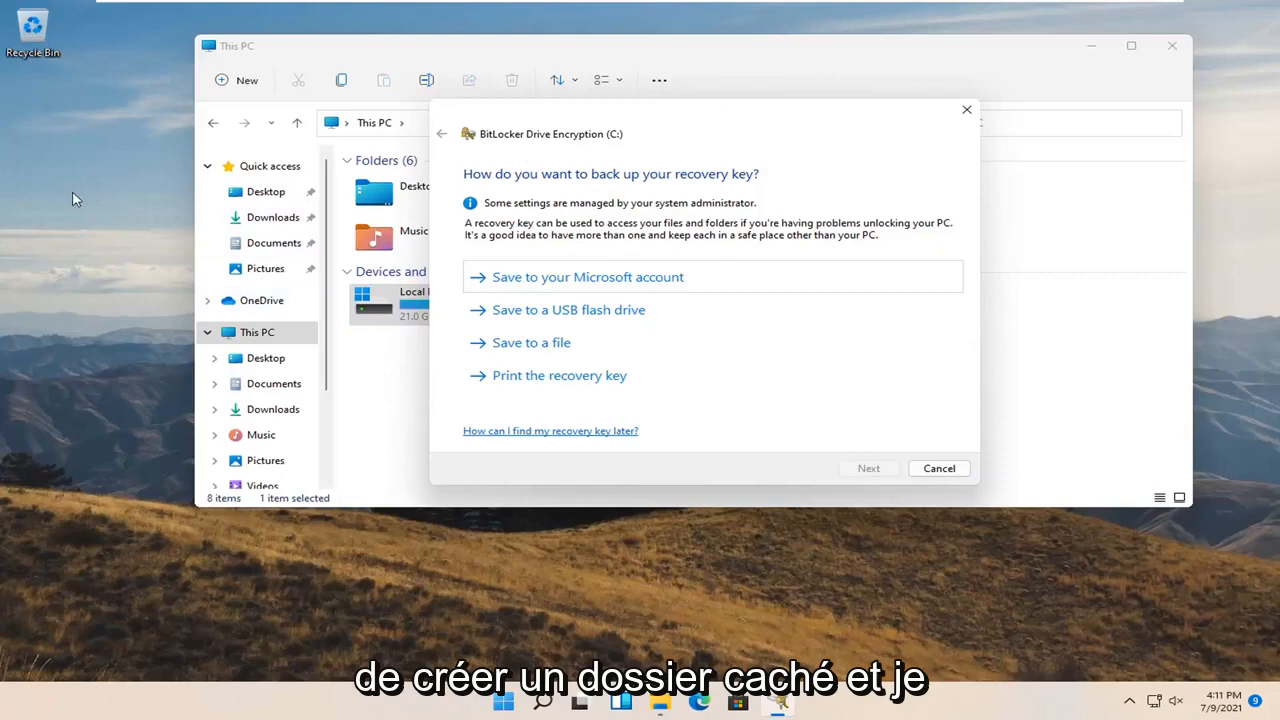
mouse_move(156, 223)
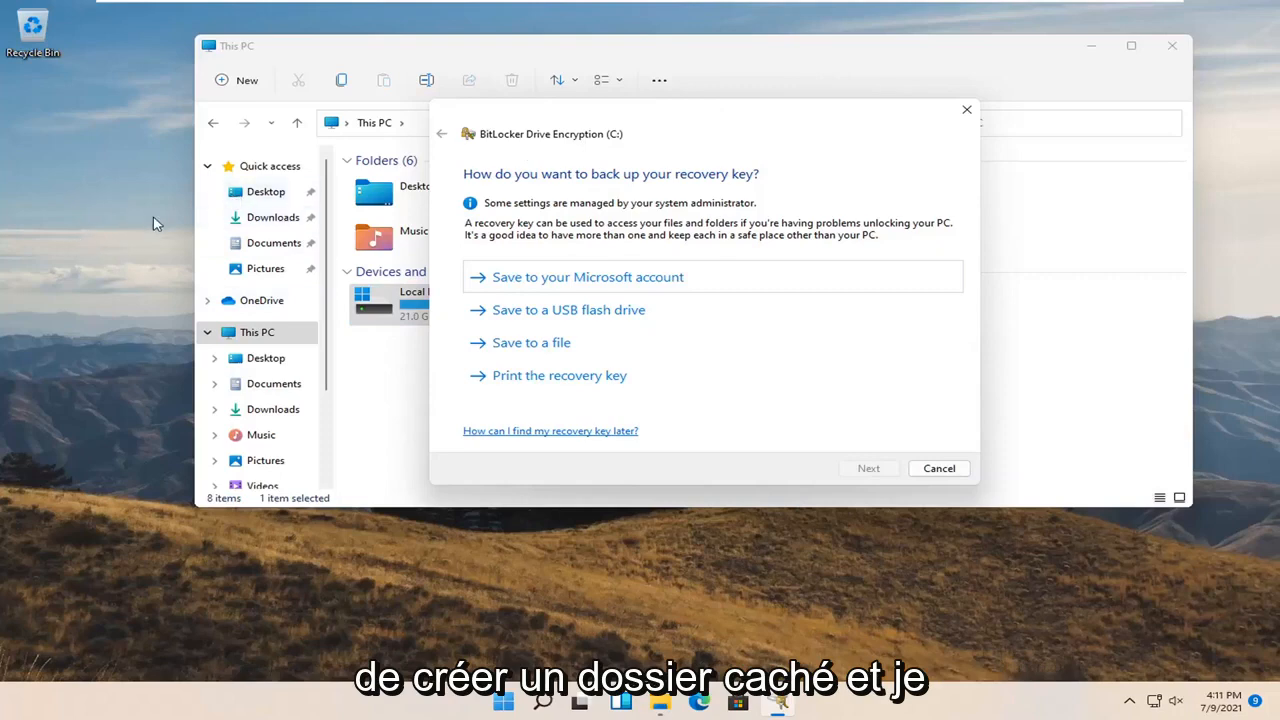
mouse_move(141, 217)
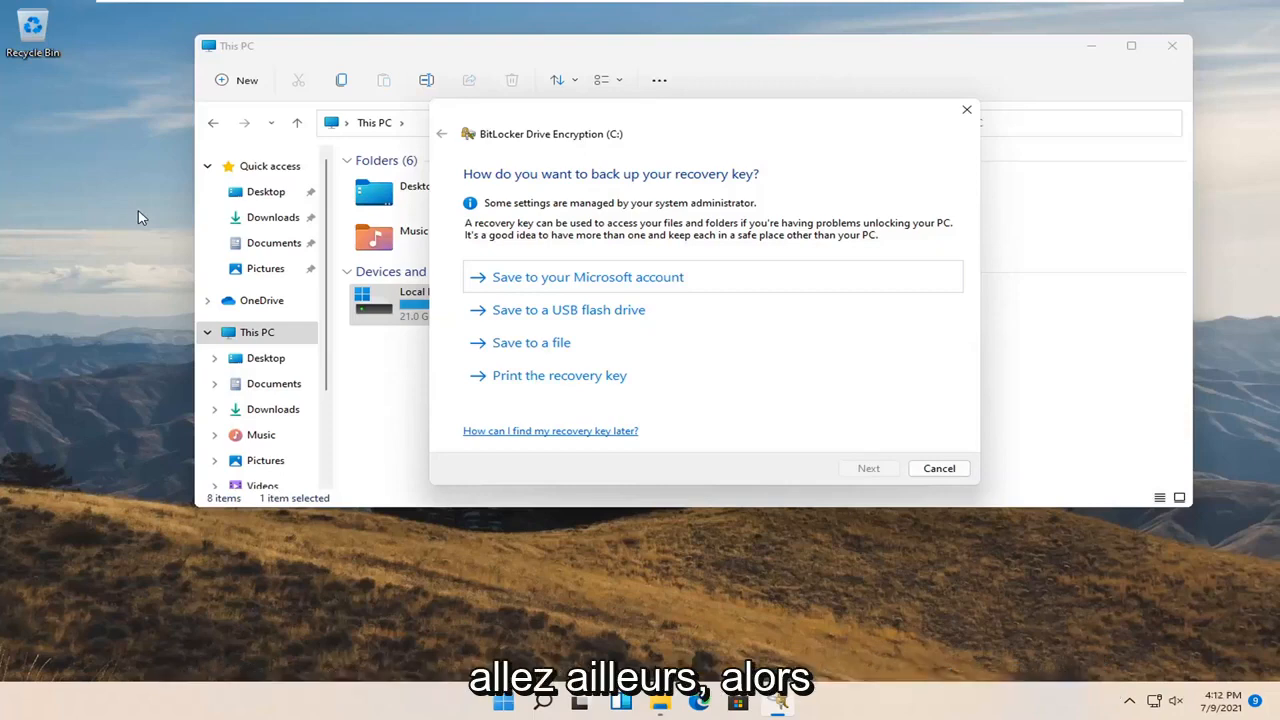
mouse_move(640, 196)
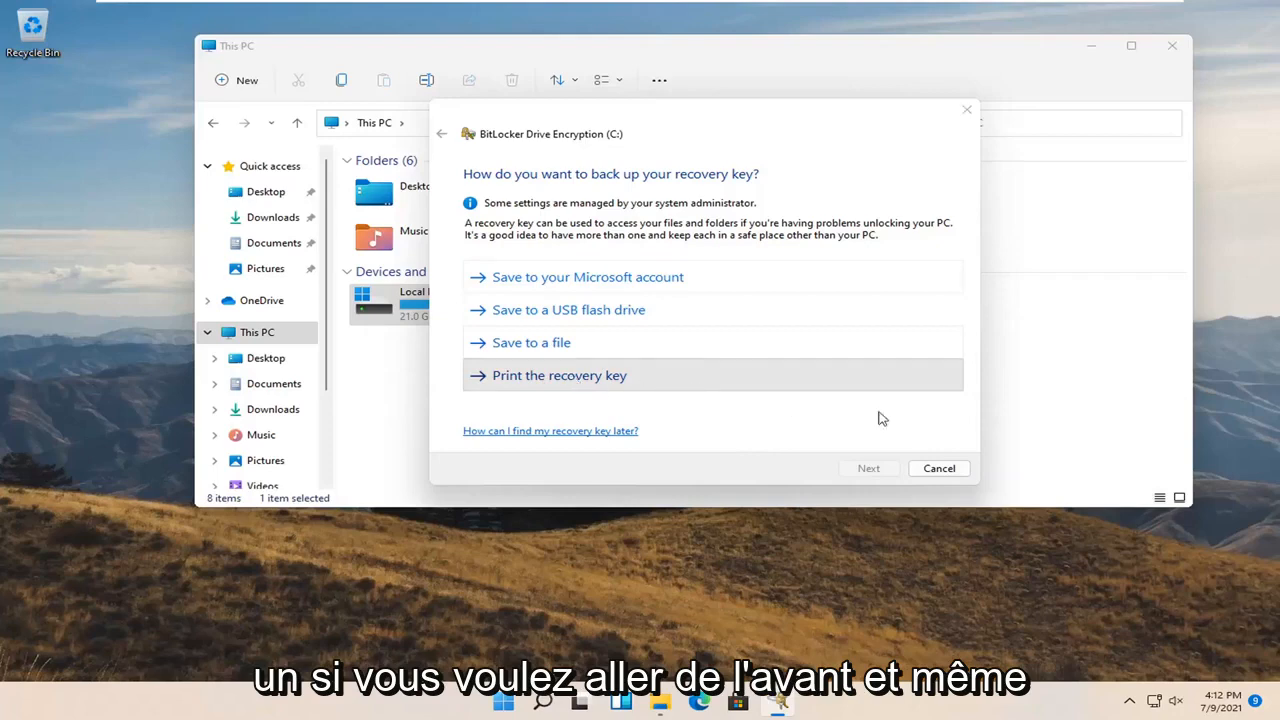
- Print the recovery key via Microsoft Print to PDF, saving the file on the Desktop
click(559, 375)
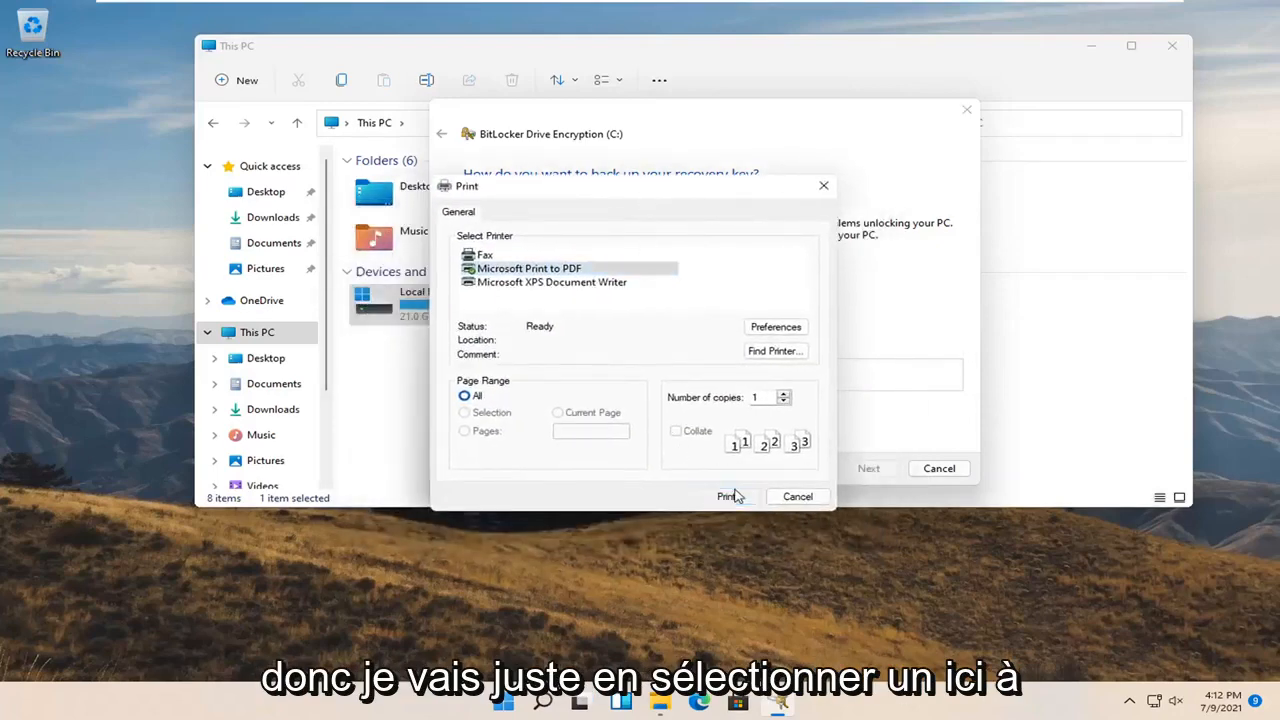
click(725, 496)
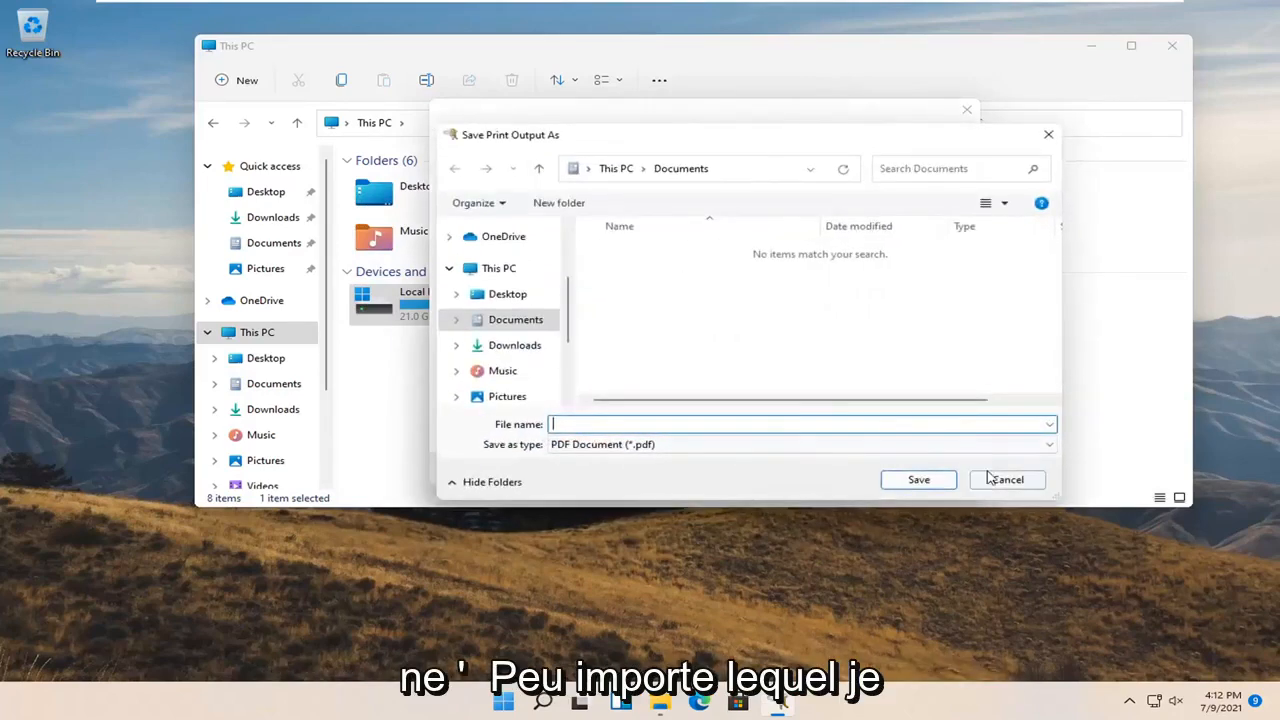
click(507, 293)
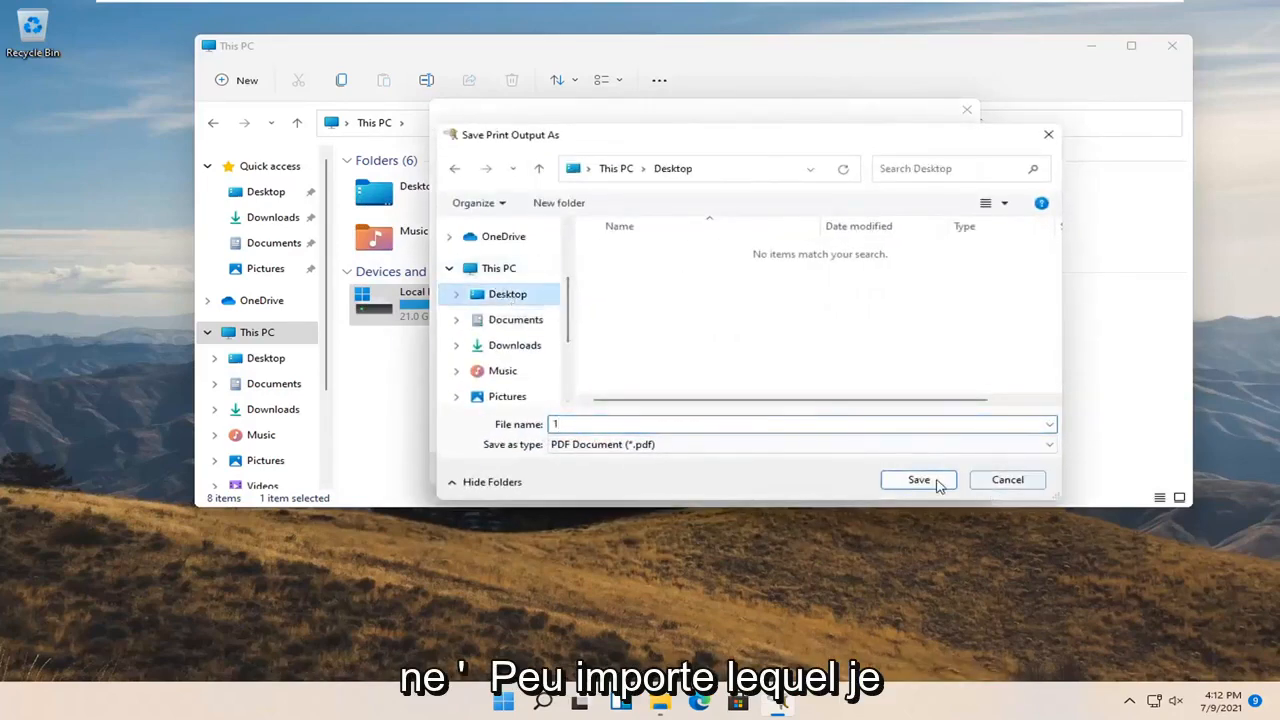
click(917, 480)
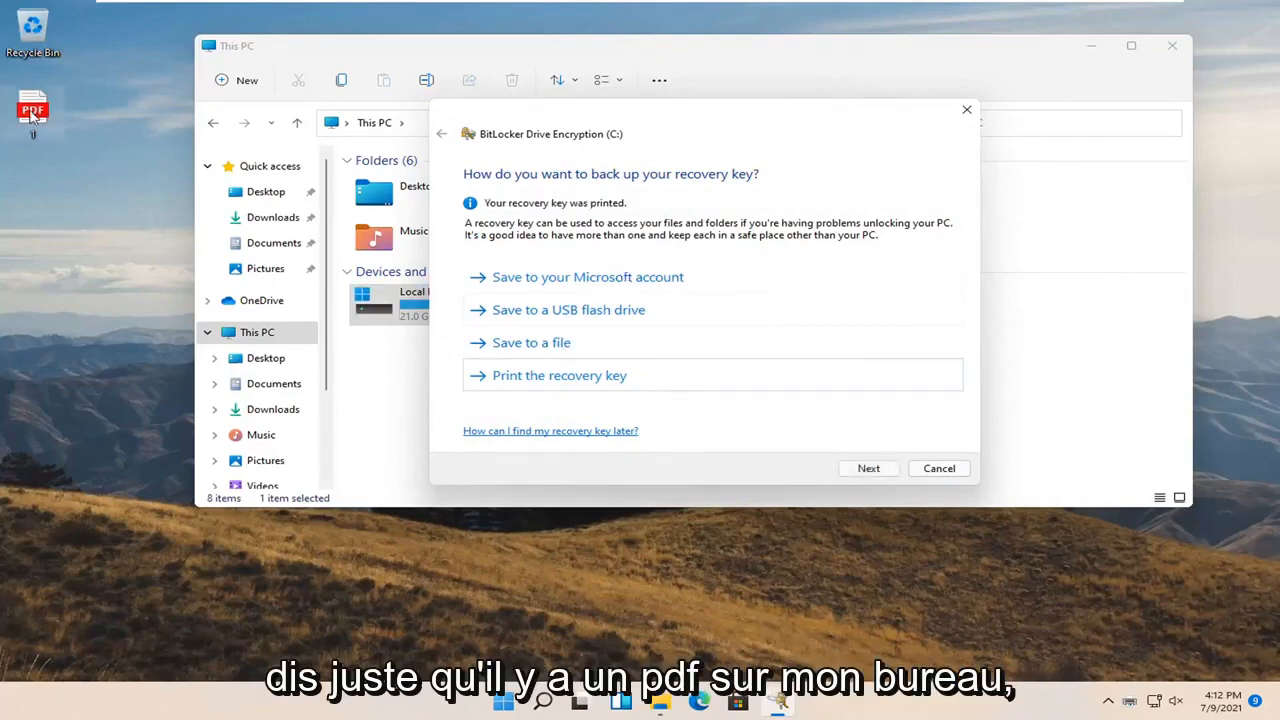
mouse_move(32, 108)
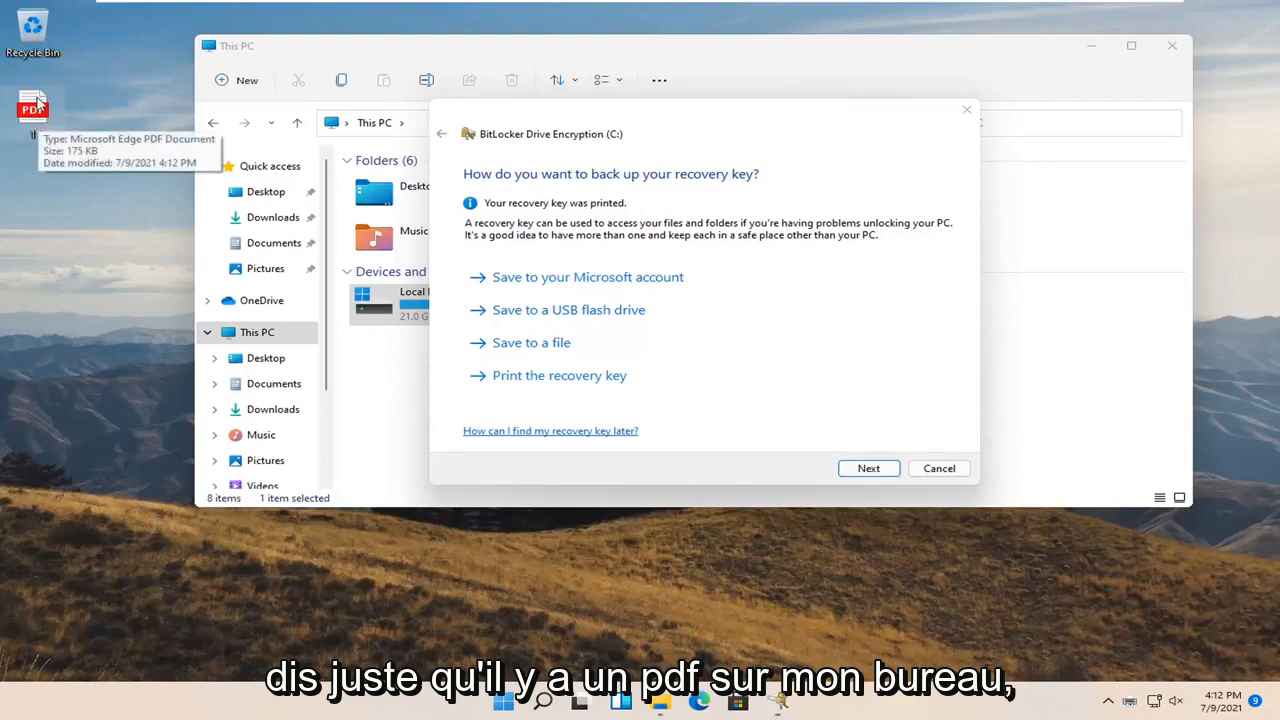
double_click(32, 107)
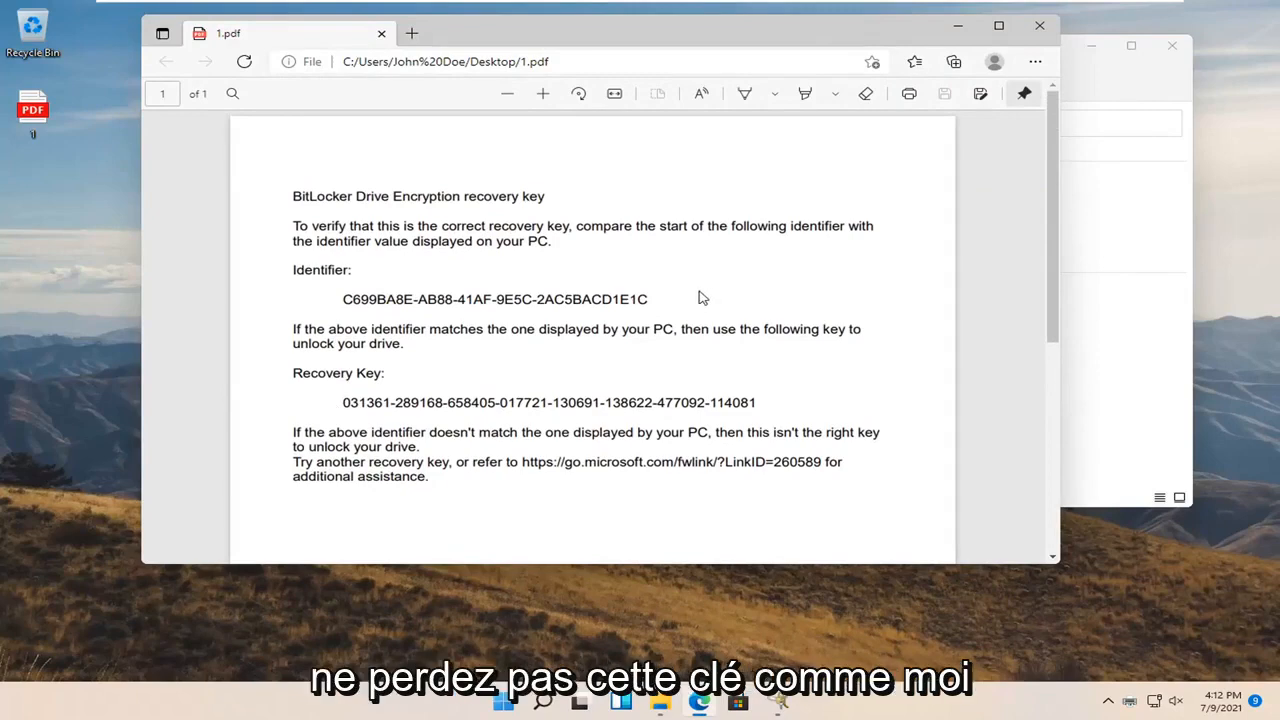
mouse_move(450, 377)
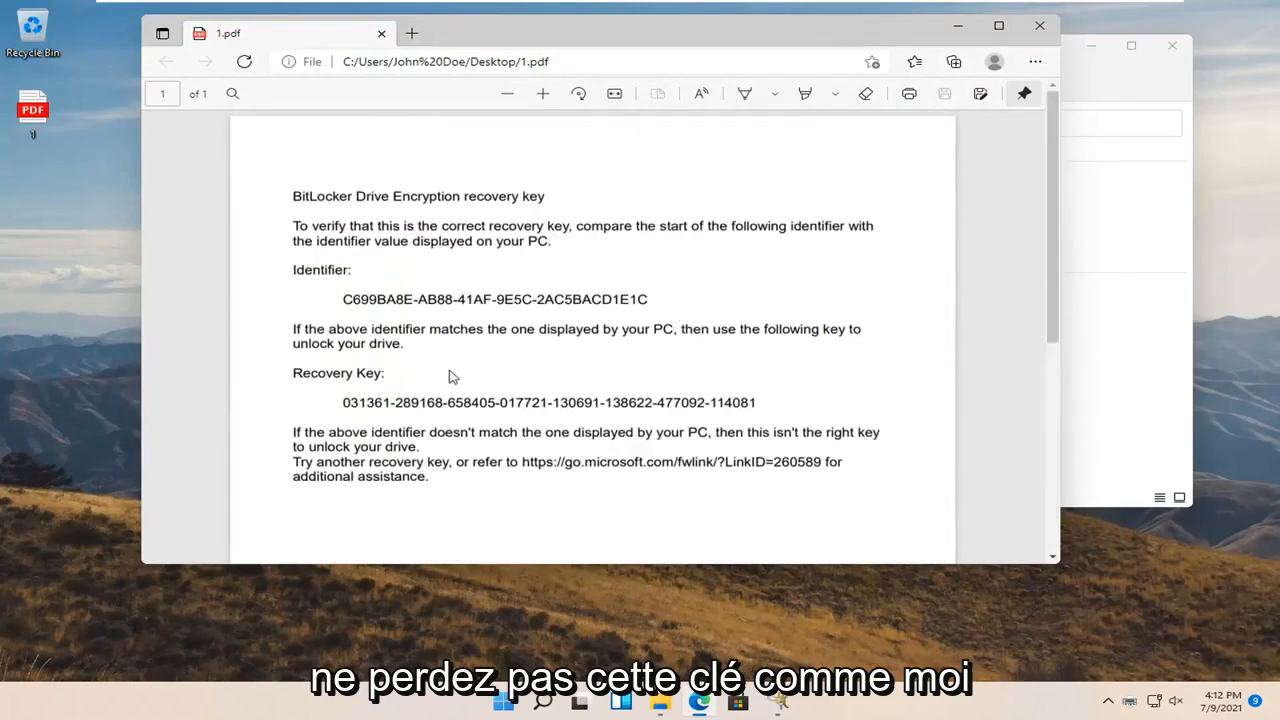
mouse_move(660, 138)
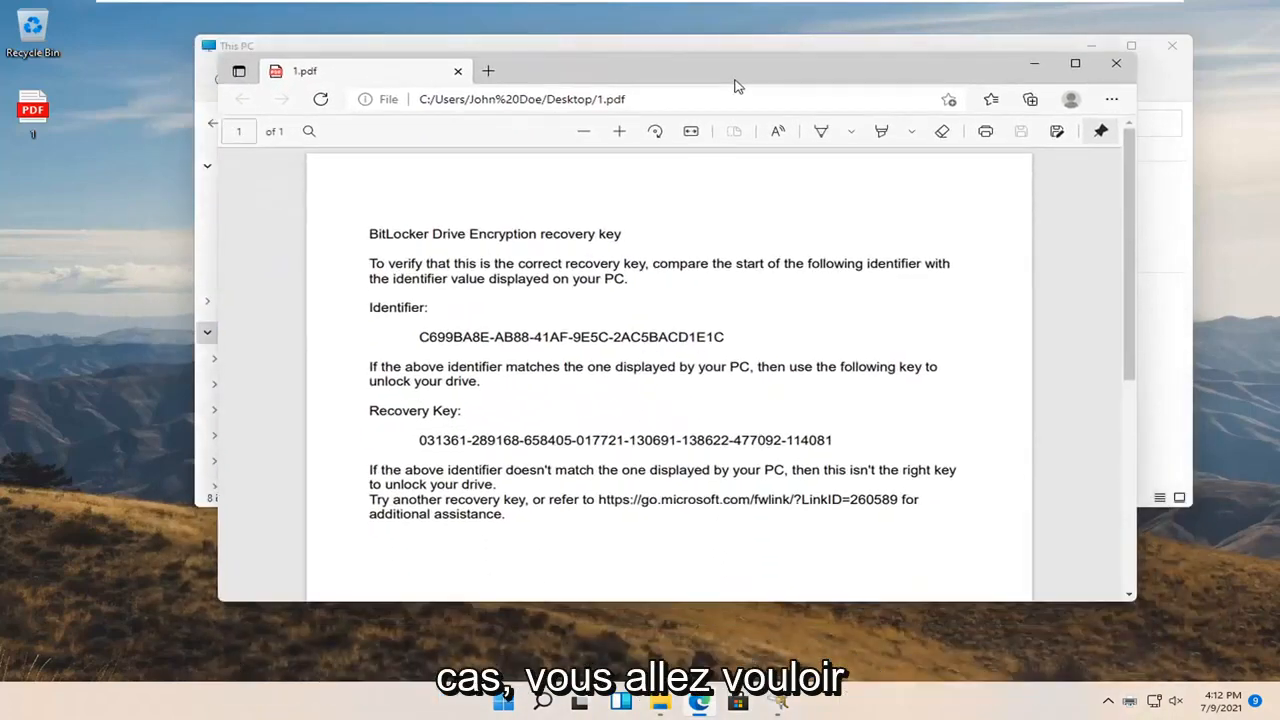
mouse_move(592, 313)
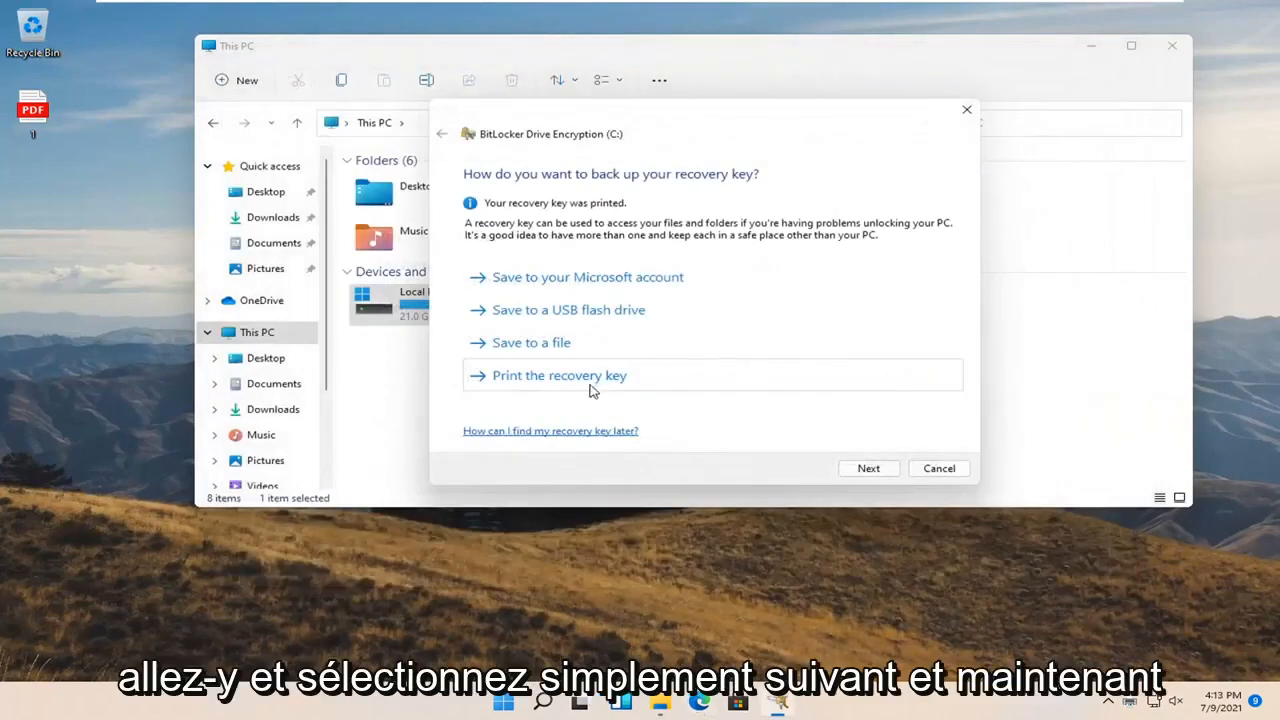
- Move past the recovery key backup page to the drive-space encryption choice
click(868, 468)
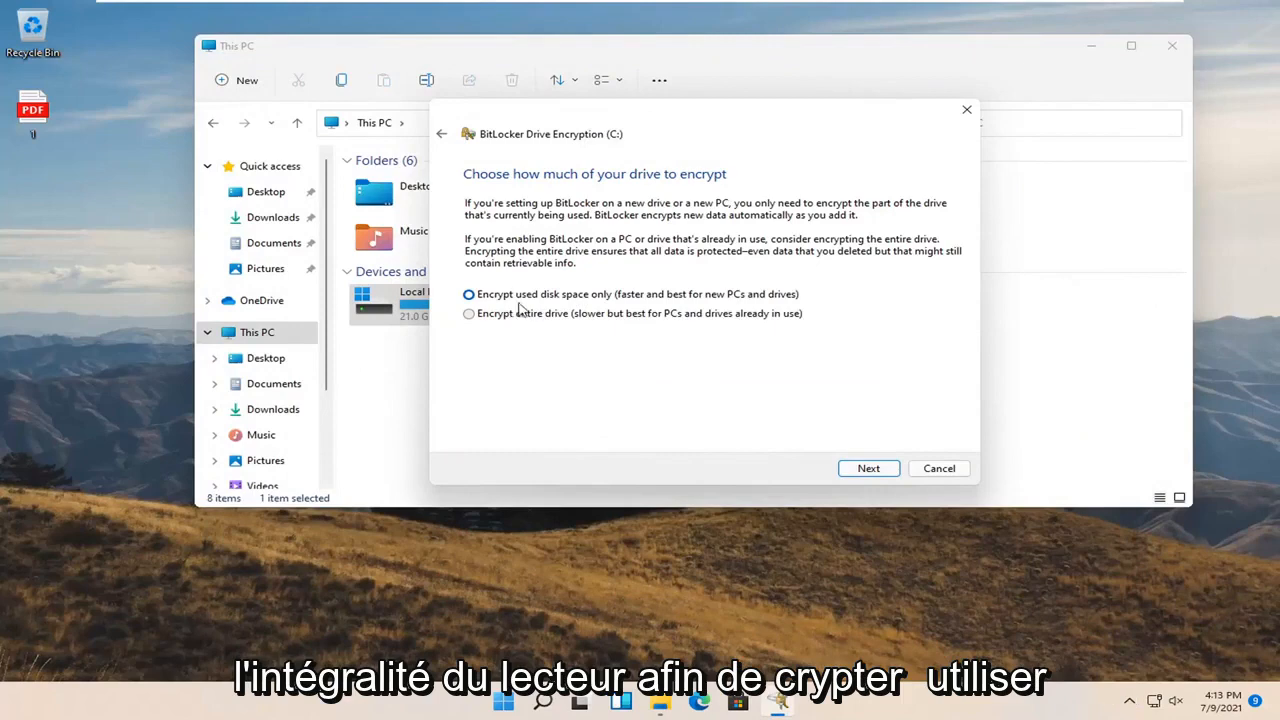
mouse_move(660, 298)
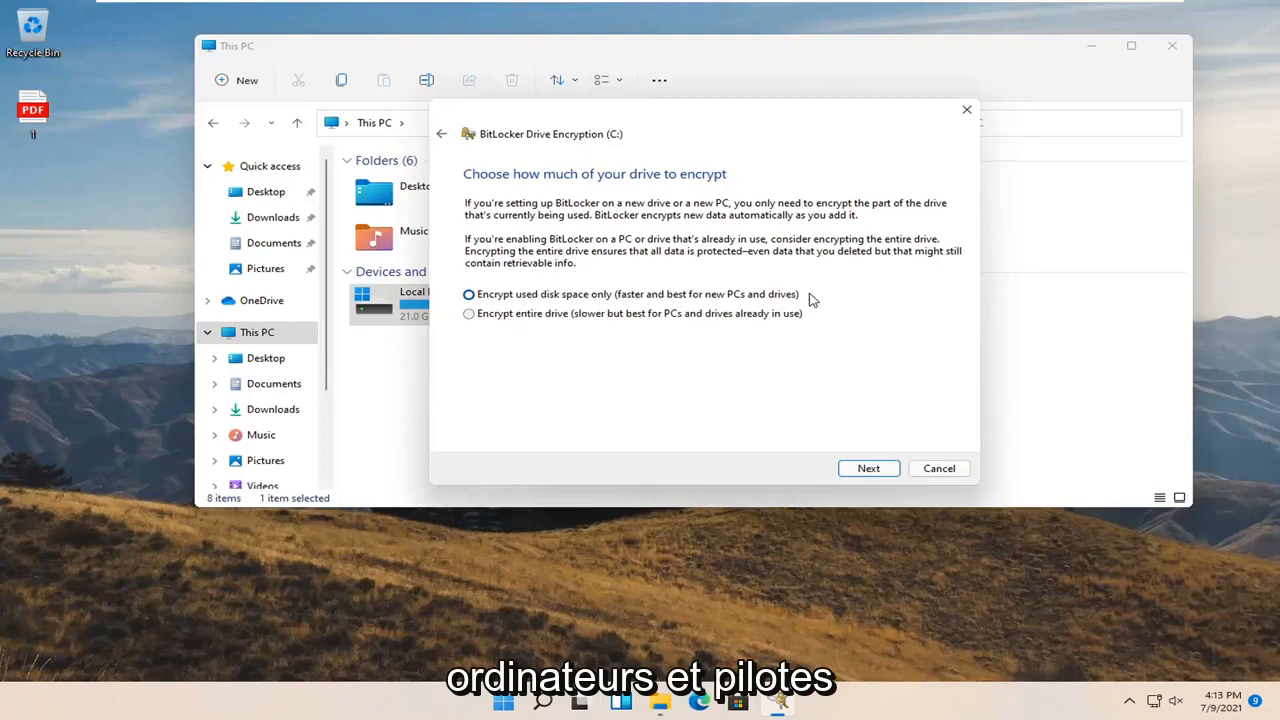
mouse_move(500, 320)
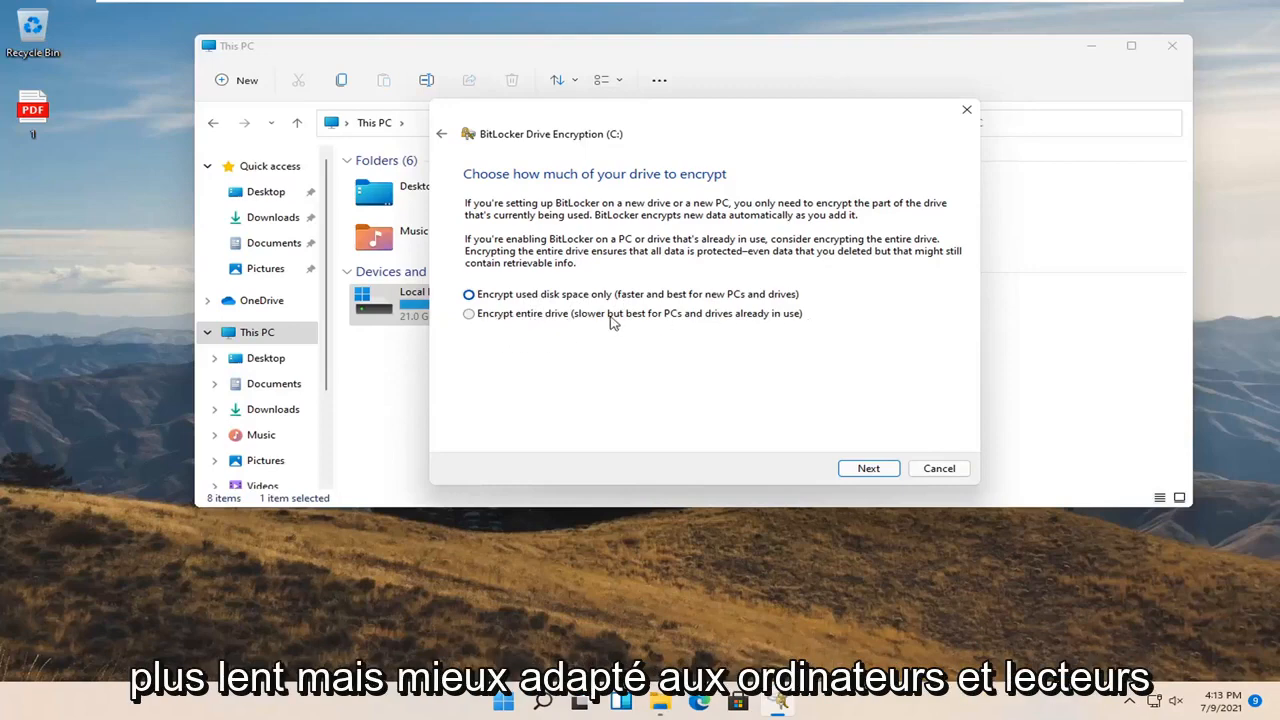
mouse_move(825, 318)
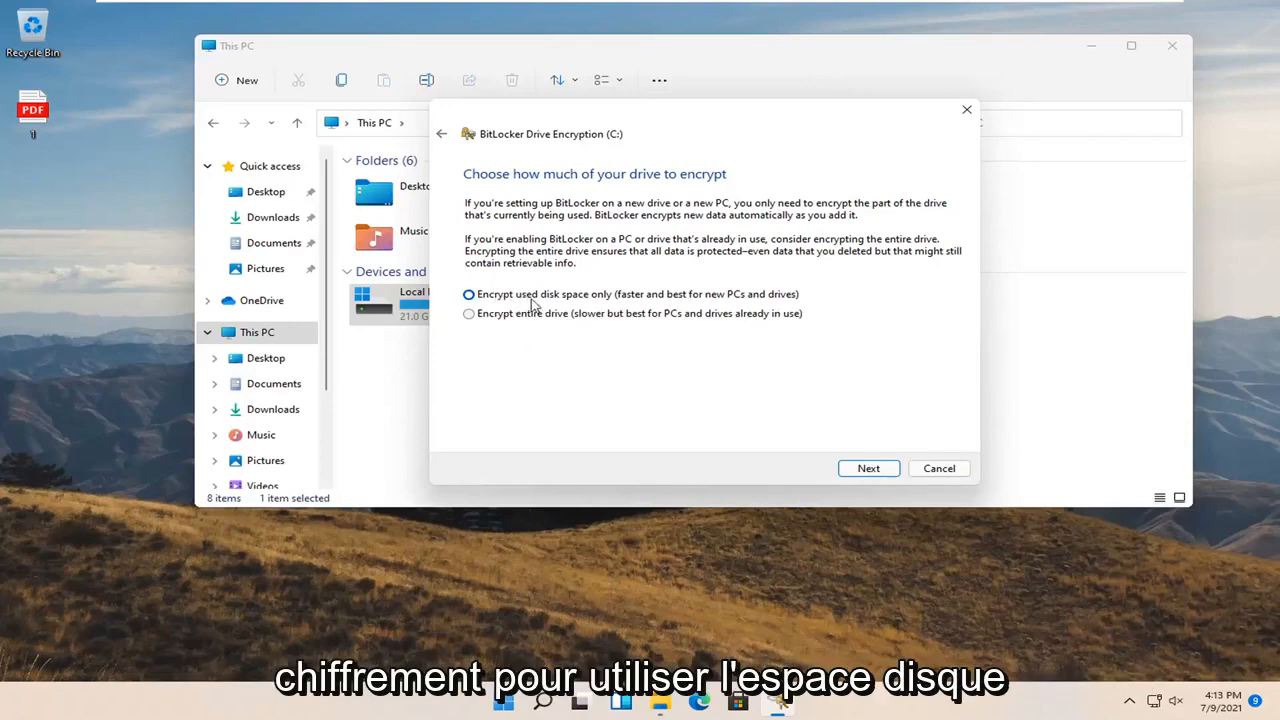
mouse_move(825, 405)
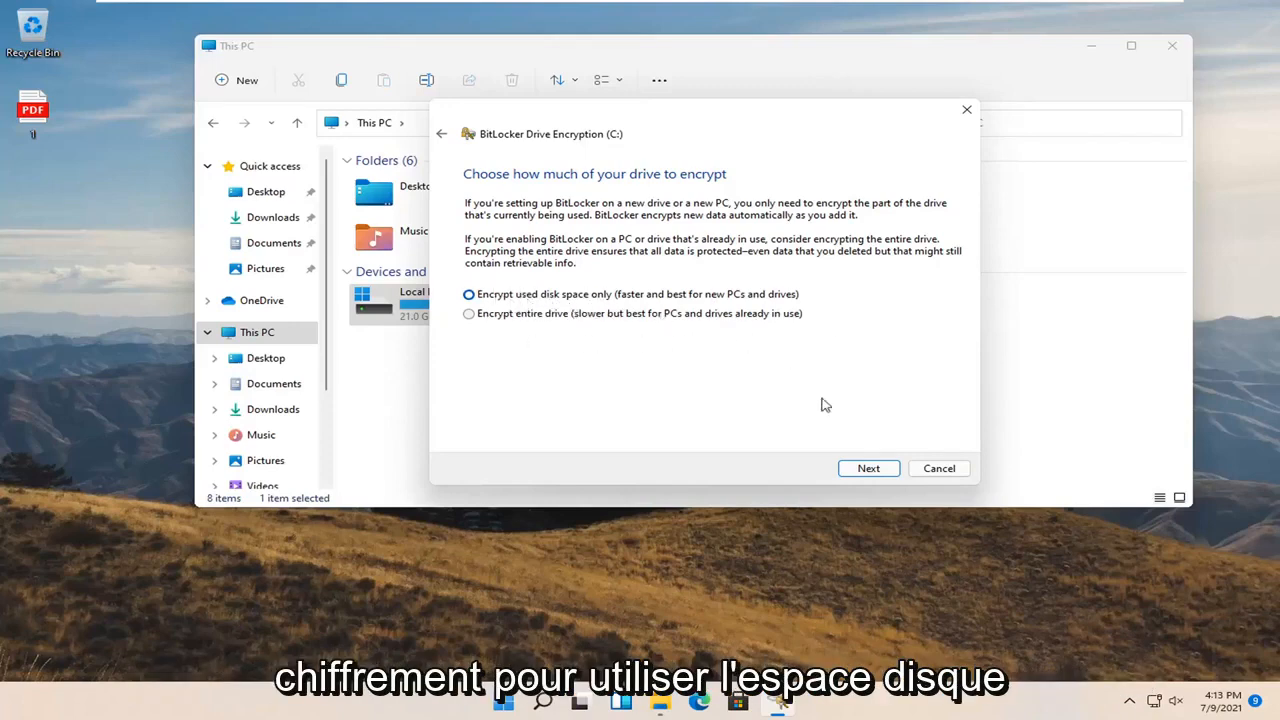
mouse_move(755, 435)
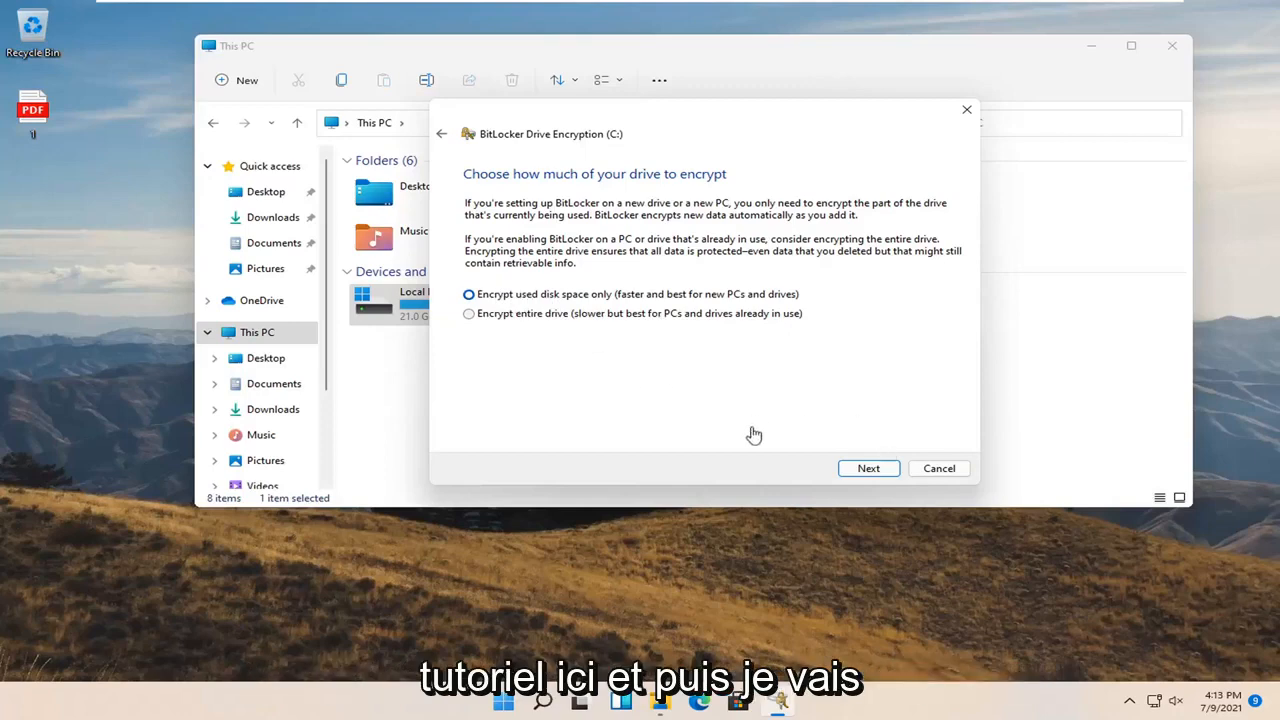
- Accept 'Encrypt used disk space only' and select 'New encryption mode'
click(867, 468)
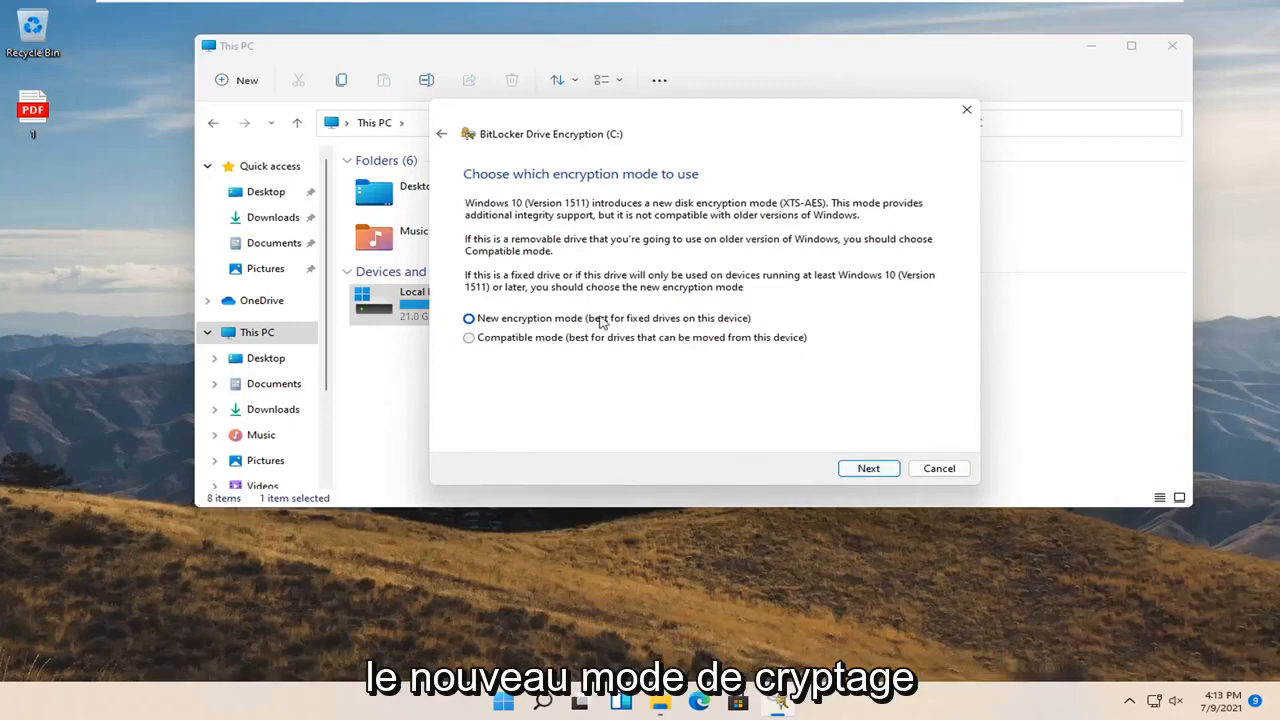
mouse_move(490, 332)
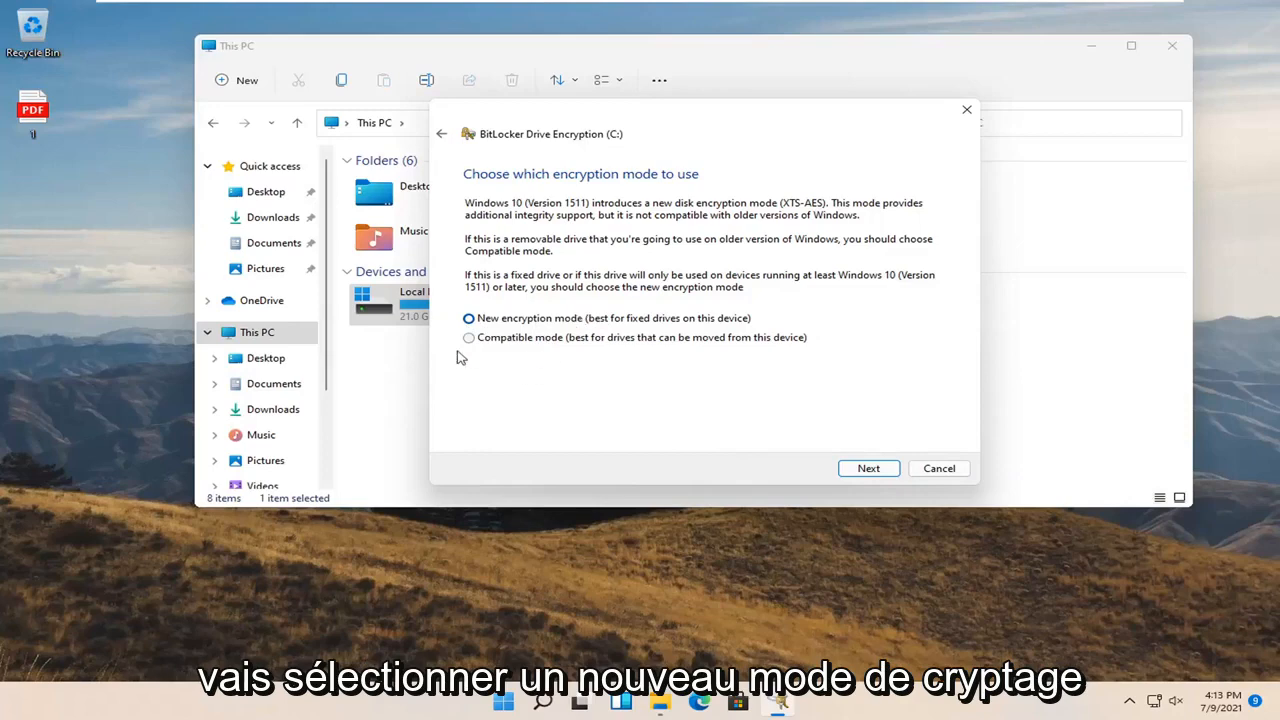
mouse_move(653, 295)
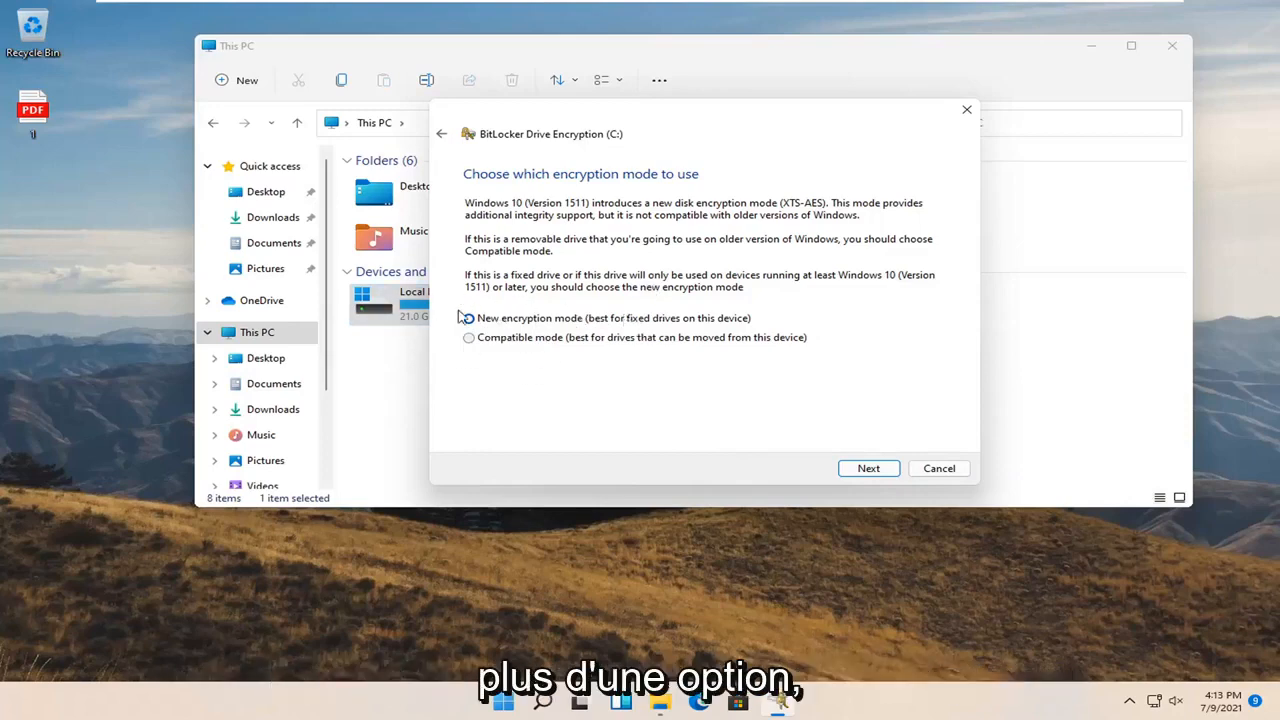
click(468, 318)
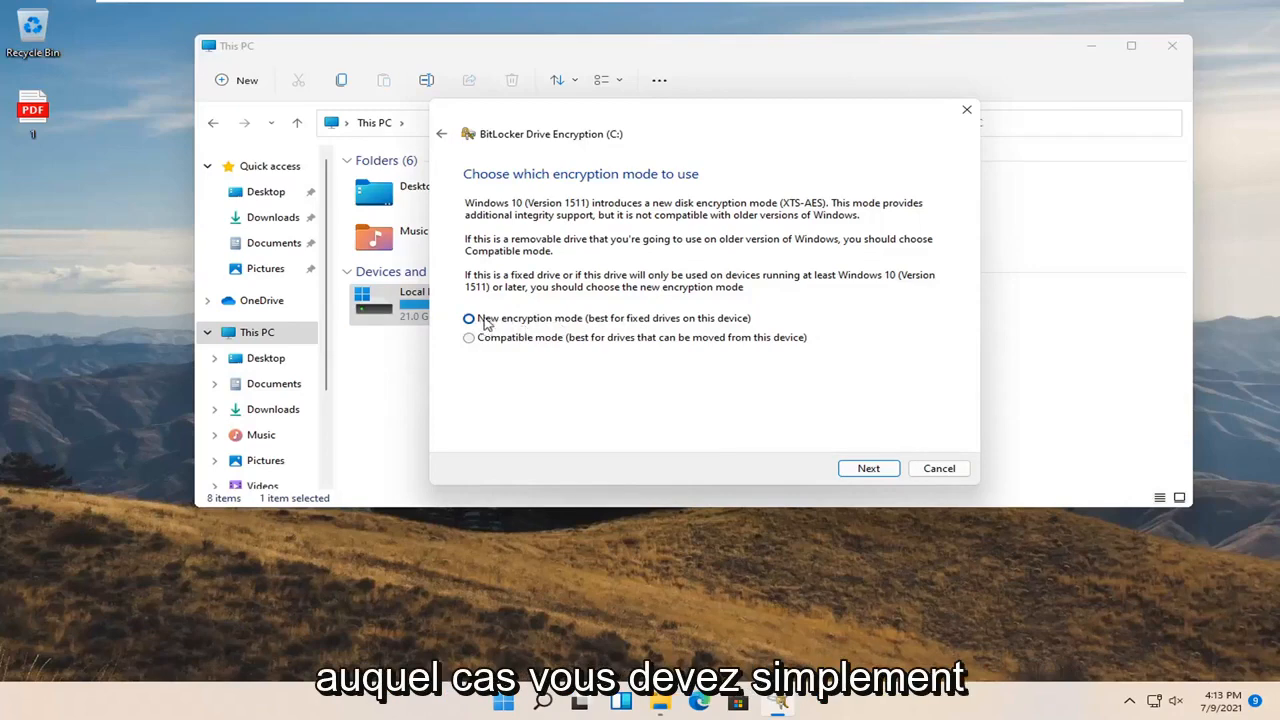
click(468, 318)
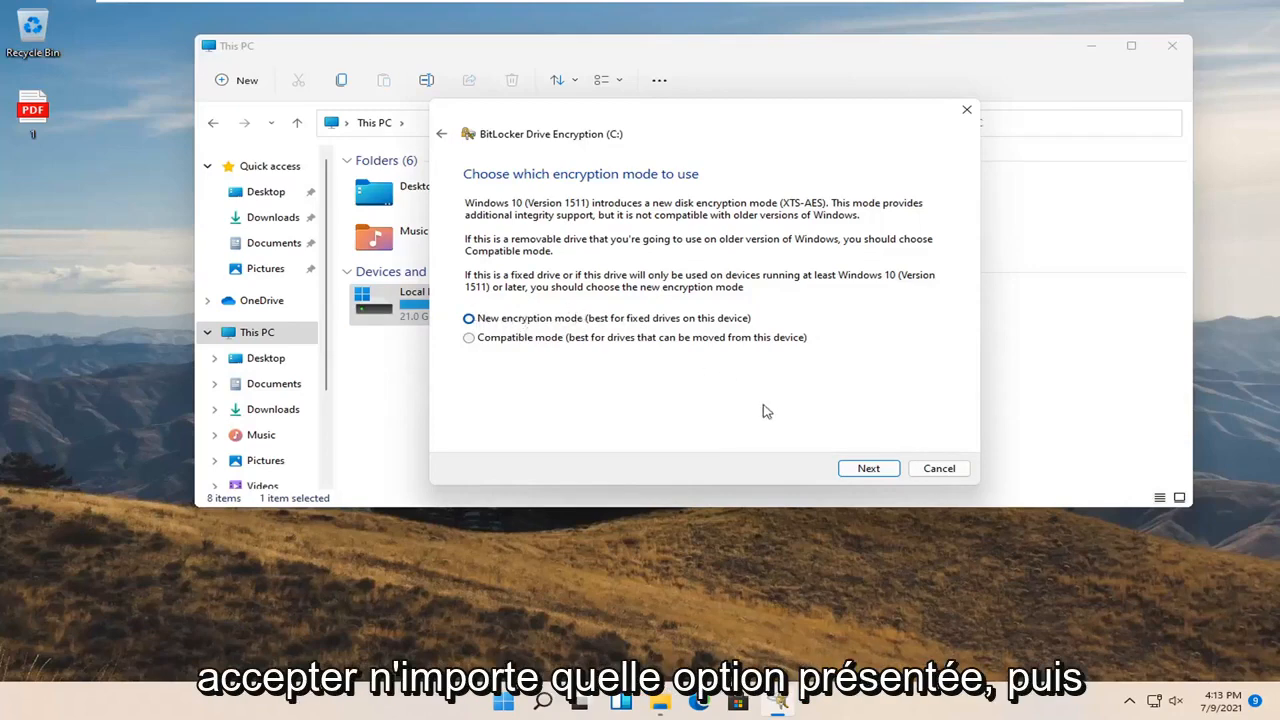
- Confirm the encryption mode and start encryption with 'Run BitLocker system check' kept on
click(867, 468)
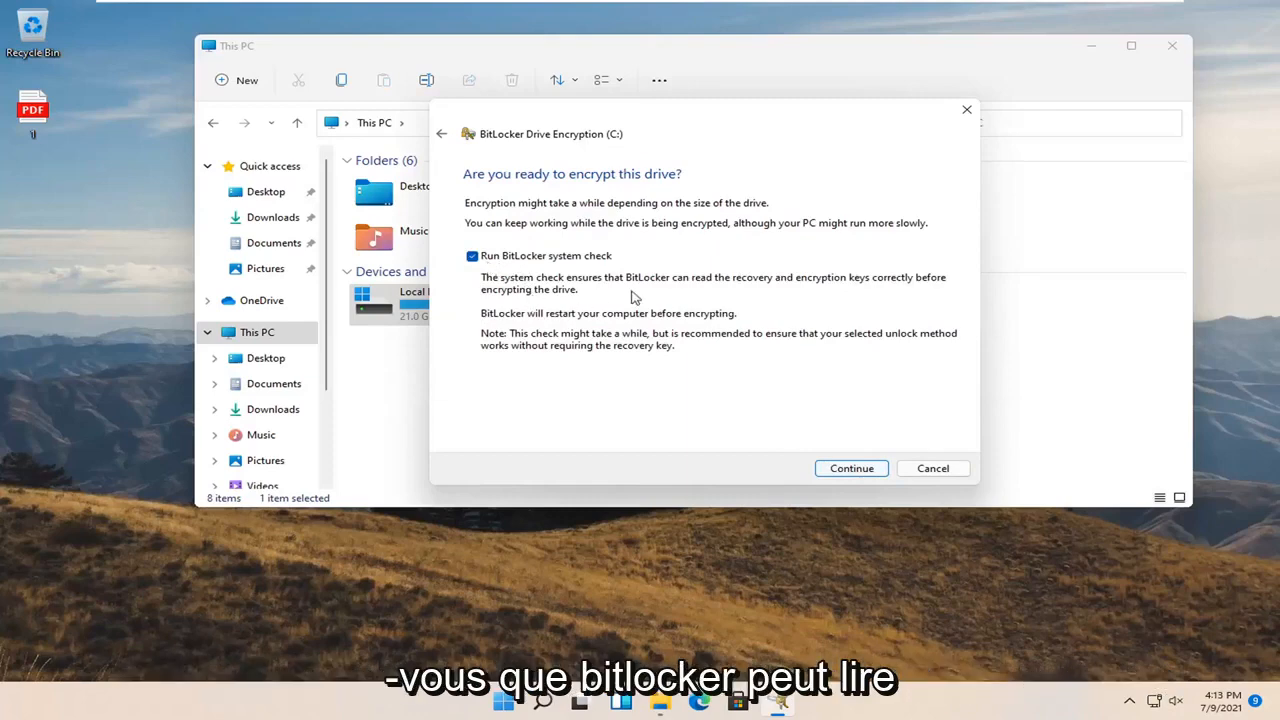
mouse_move(885, 286)
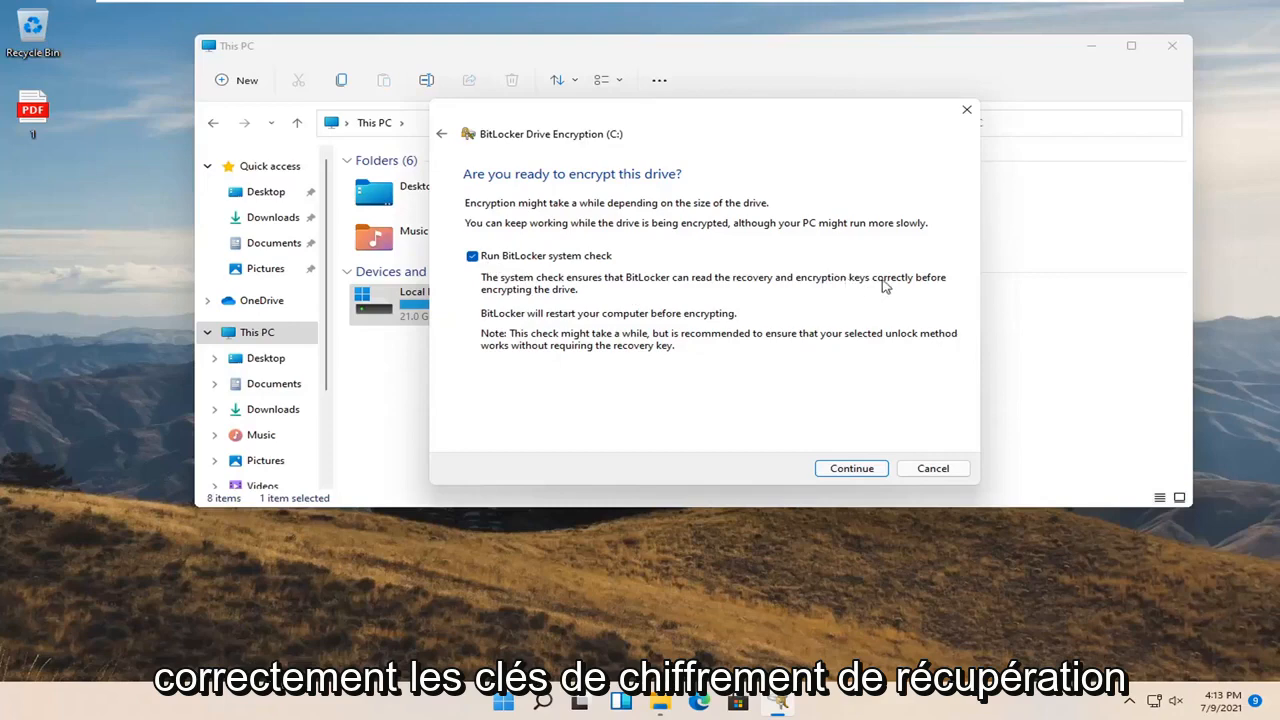
mouse_move(627, 323)
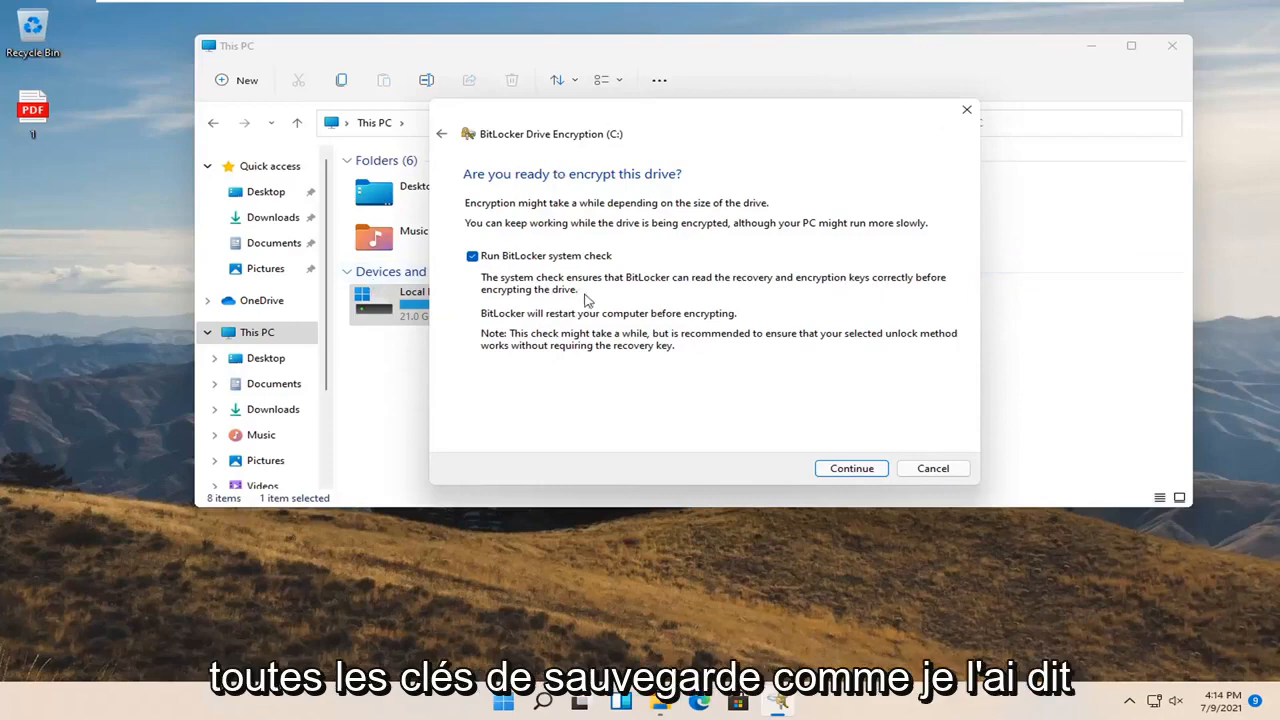
click(851, 468)
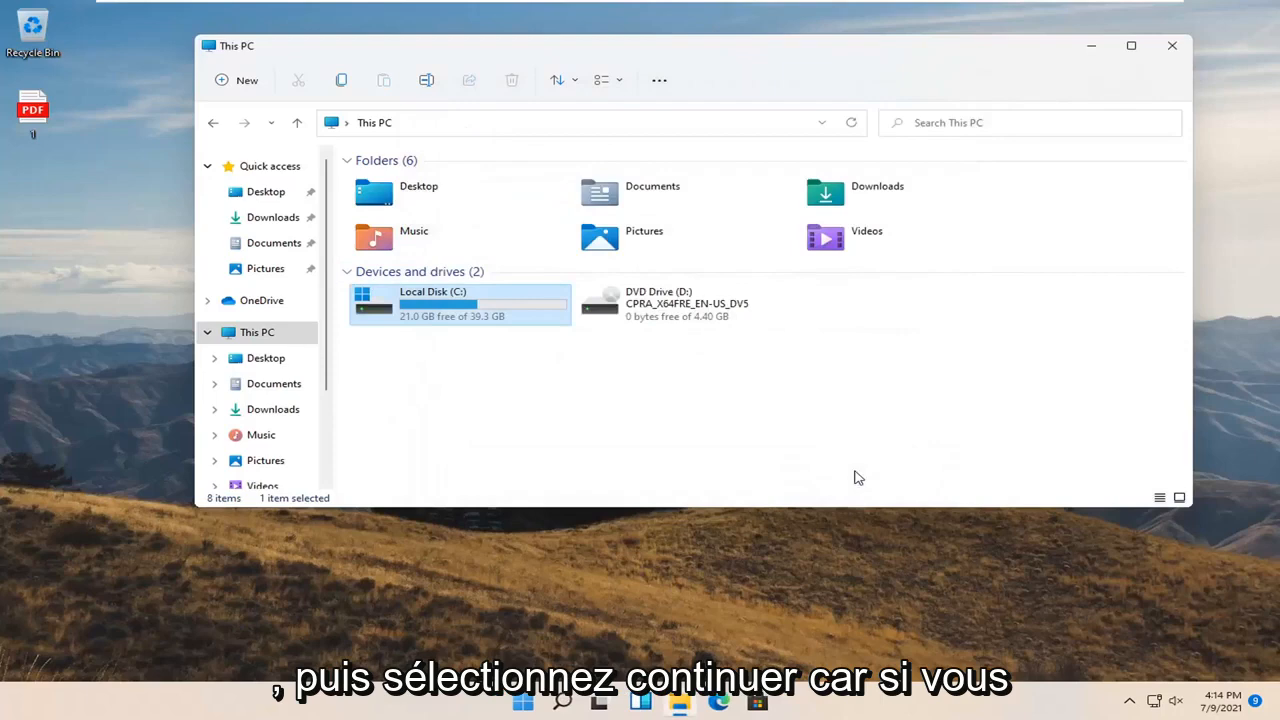
mouse_move(835, 472)
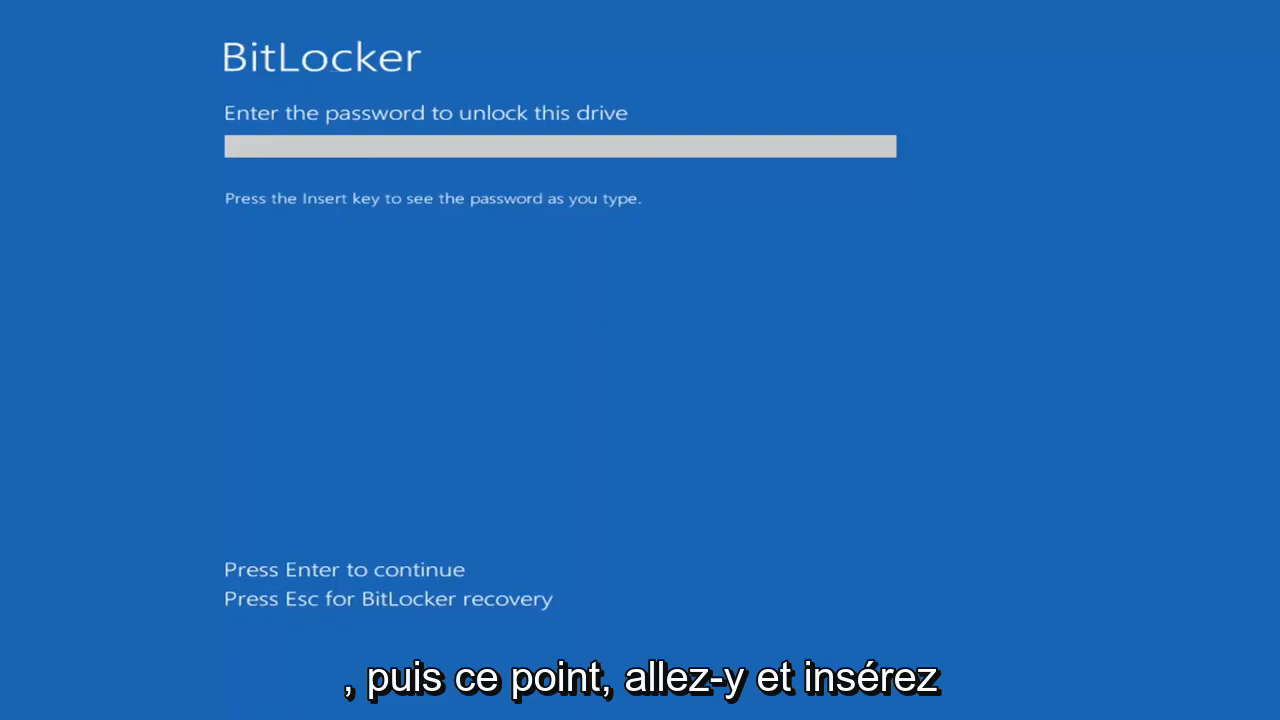
- Enter the BitLocker password at the pre-boot screen so Windows boots
text(•)
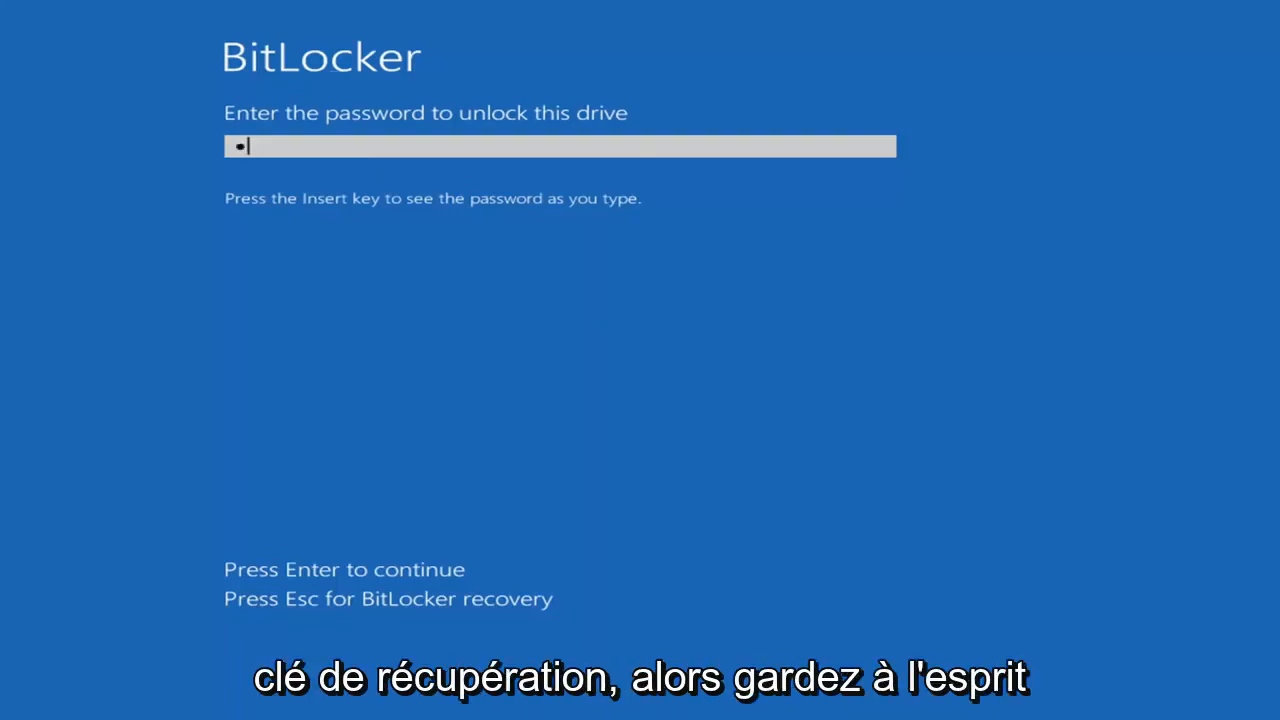
text(•)
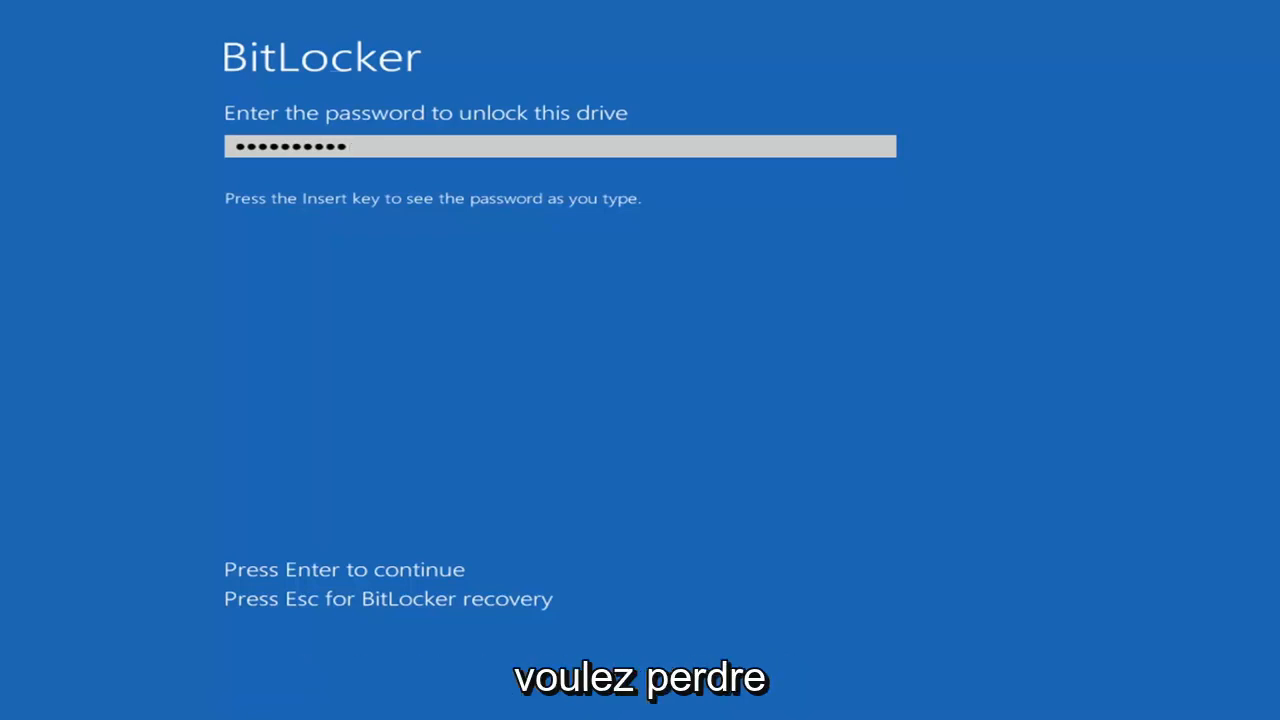
key(enter)
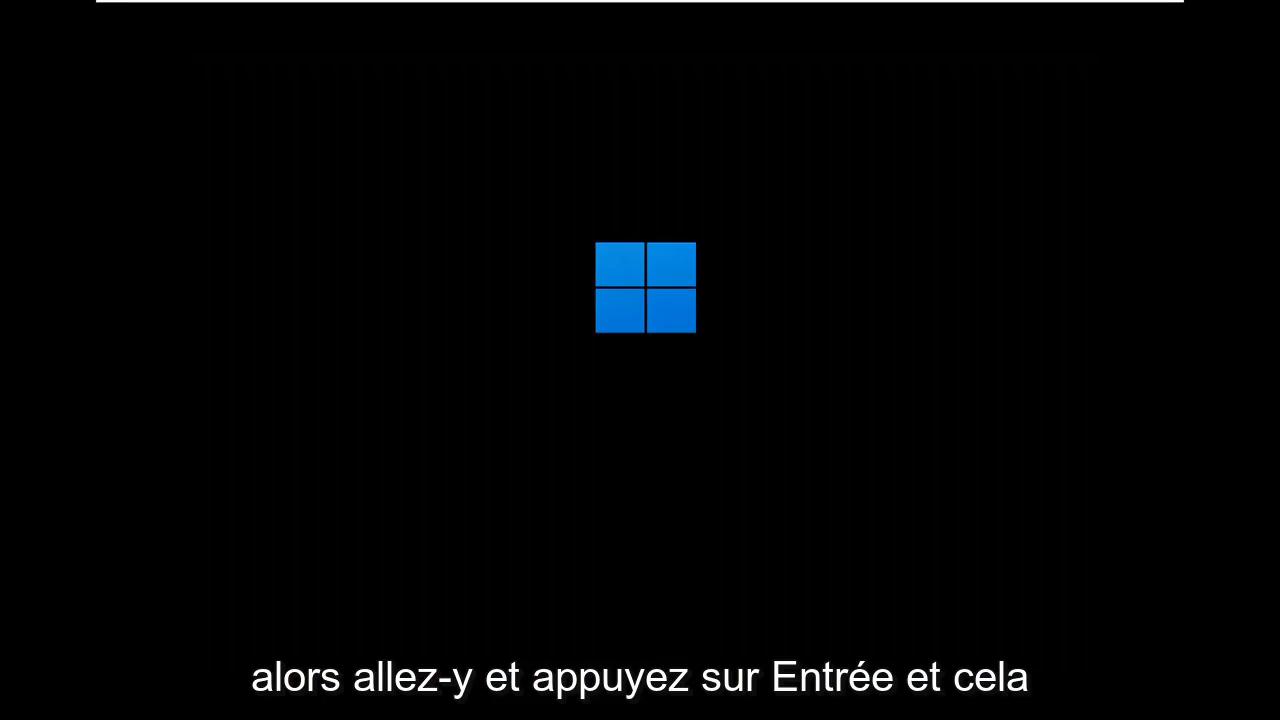